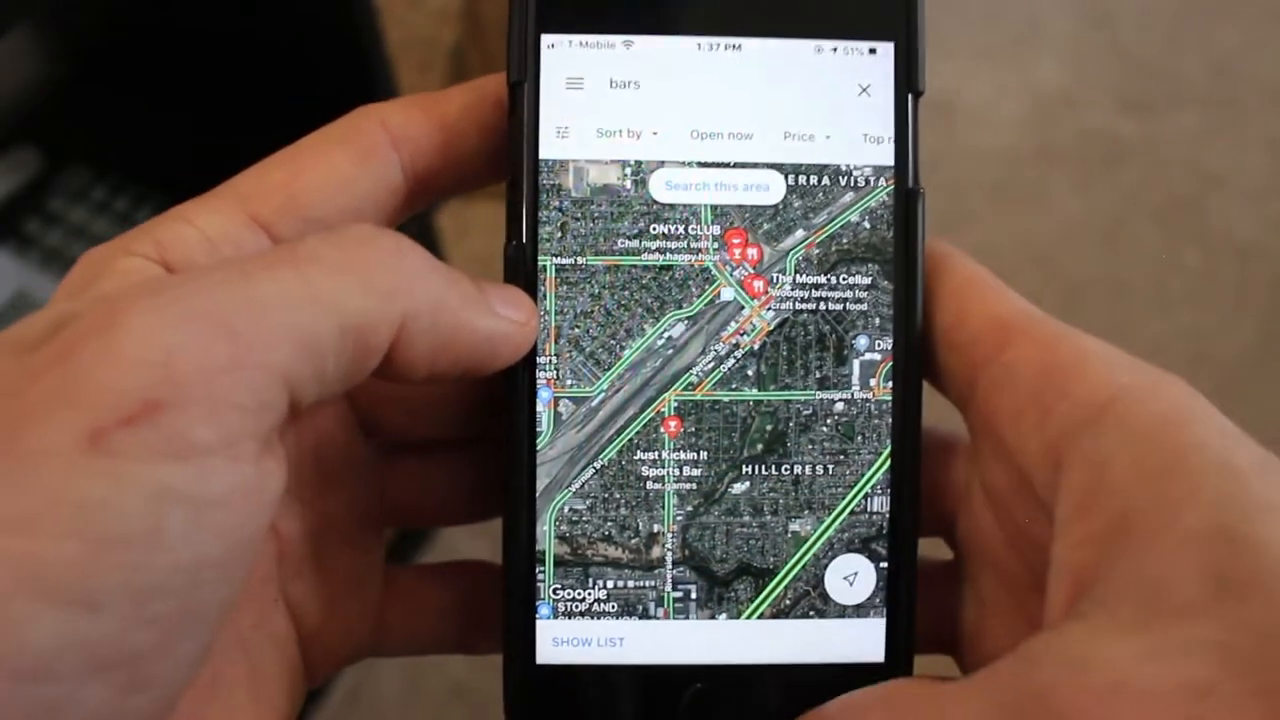
Open Just Kickin It Sports Bar's details from the bar search results on the map
click(683, 421)
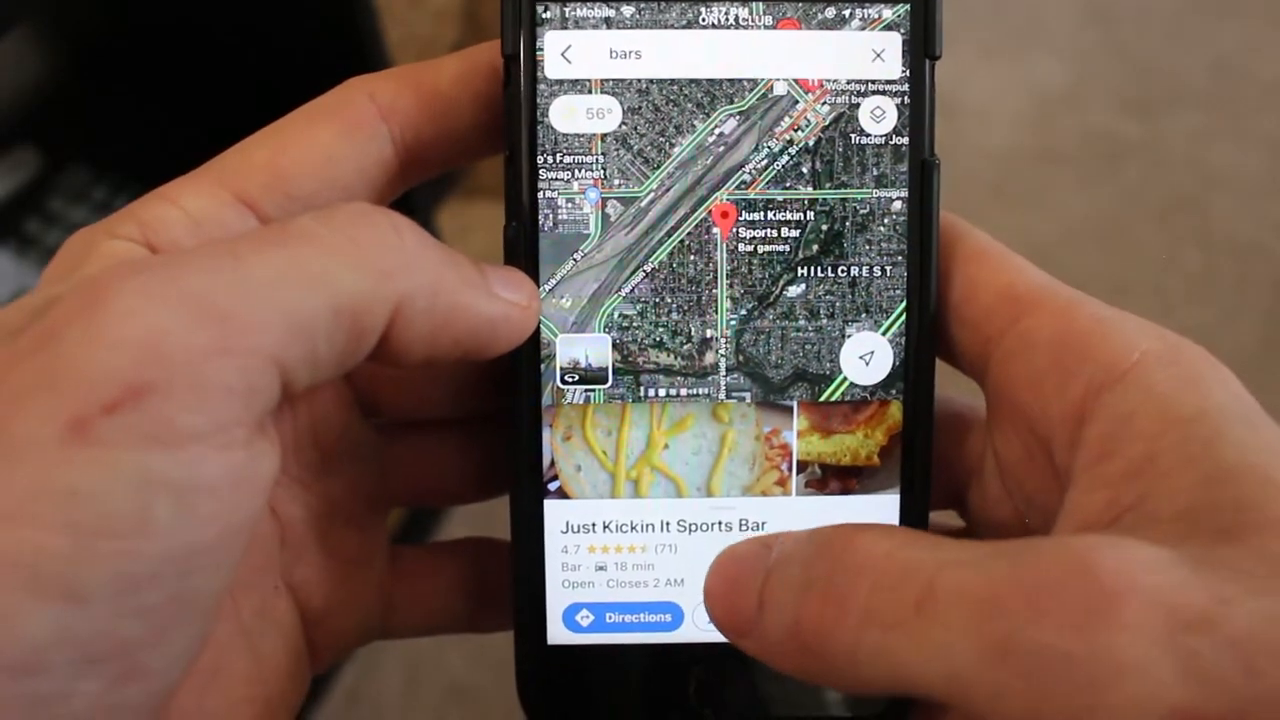
click(650, 450)
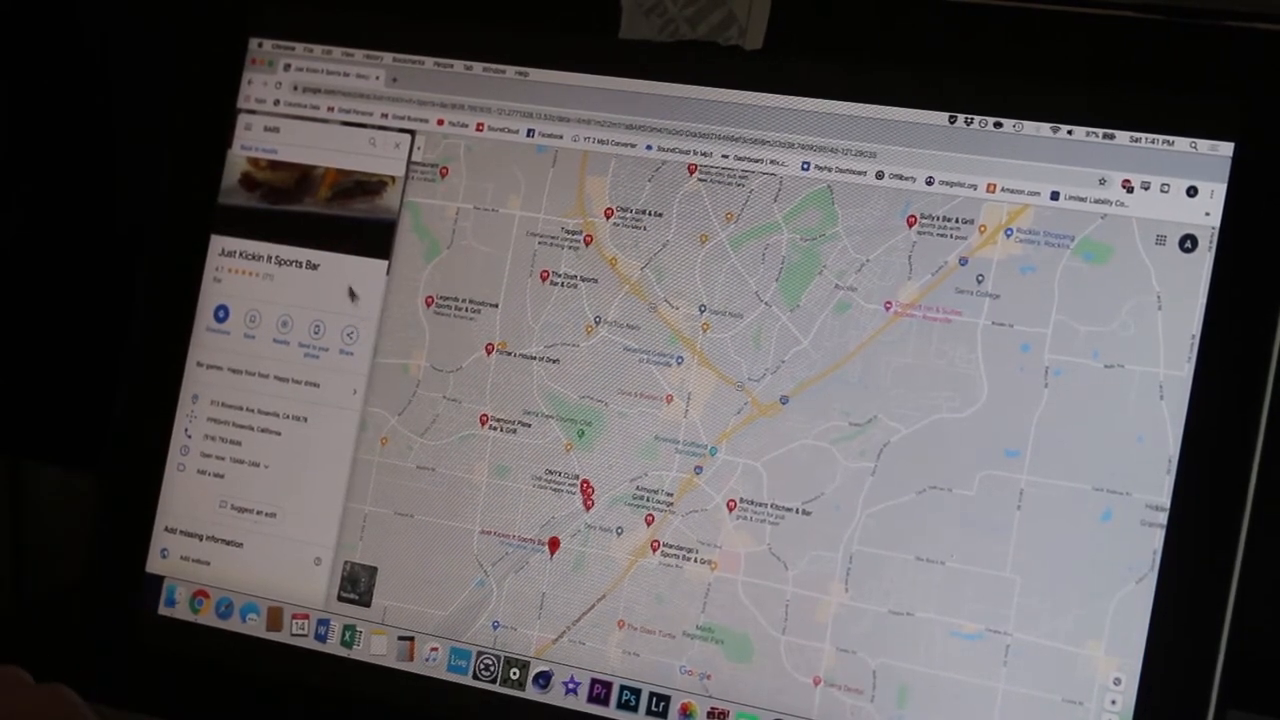
mouse_move(336, 308)
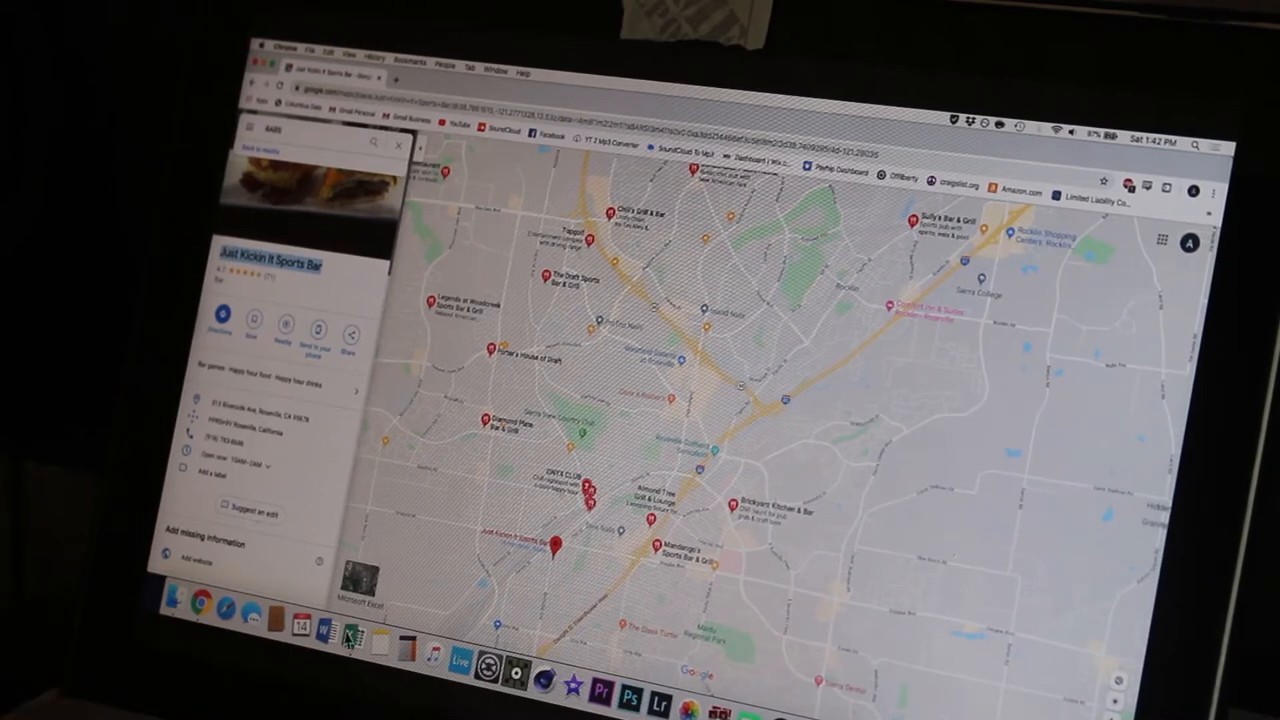
Enter Just Kickin It Sports Bar in the next empty row, matching formatting, with DEBIT AND CASH payment
click(350, 637)
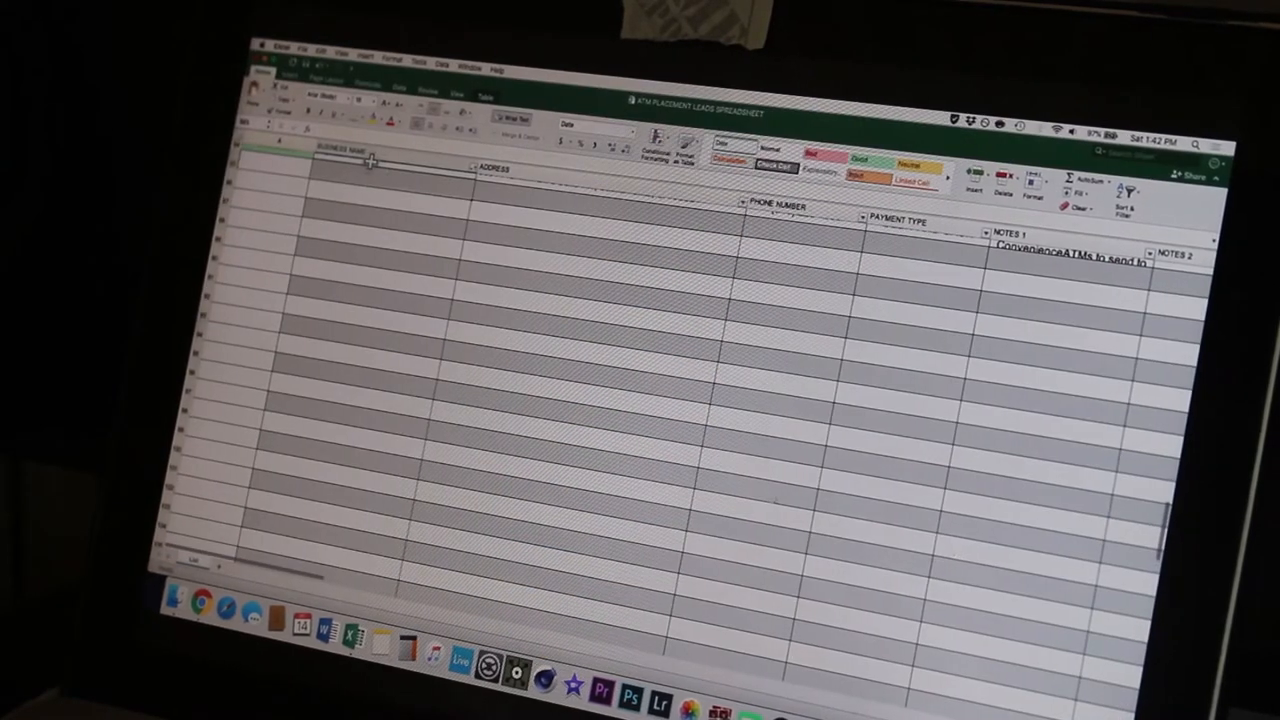
text(Just Kickin It Sports Bar)
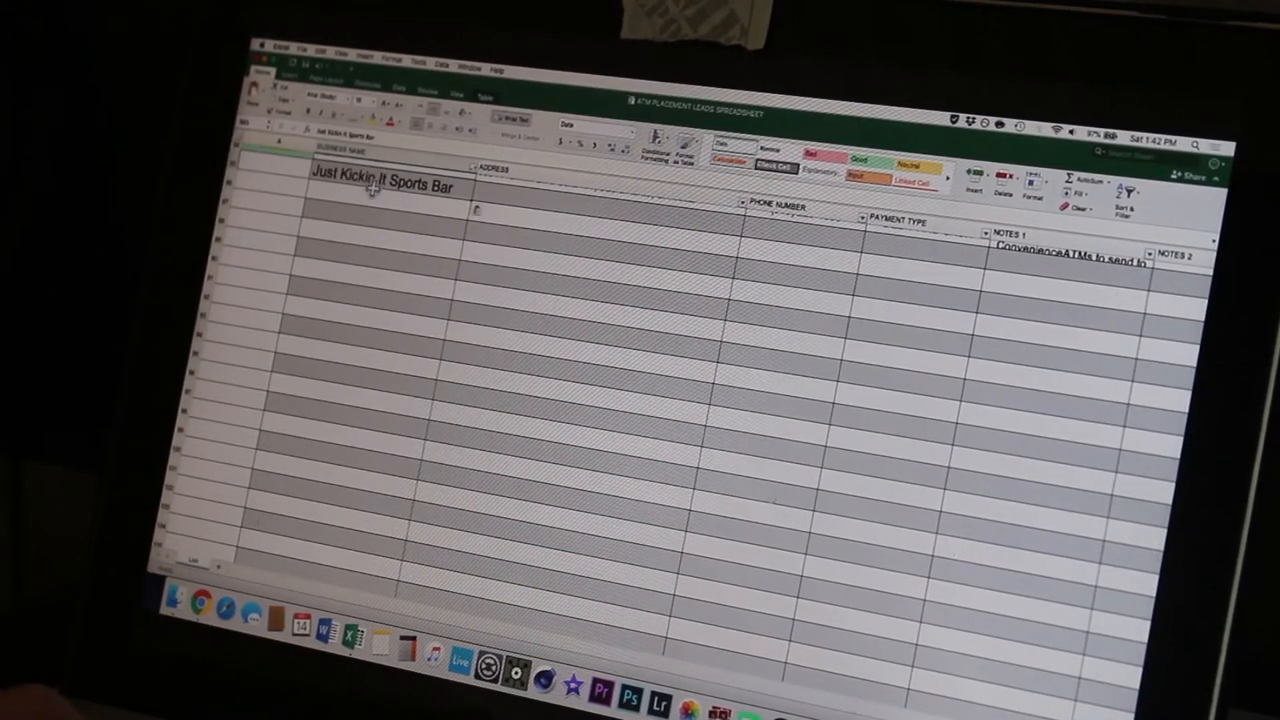
click(478, 210)
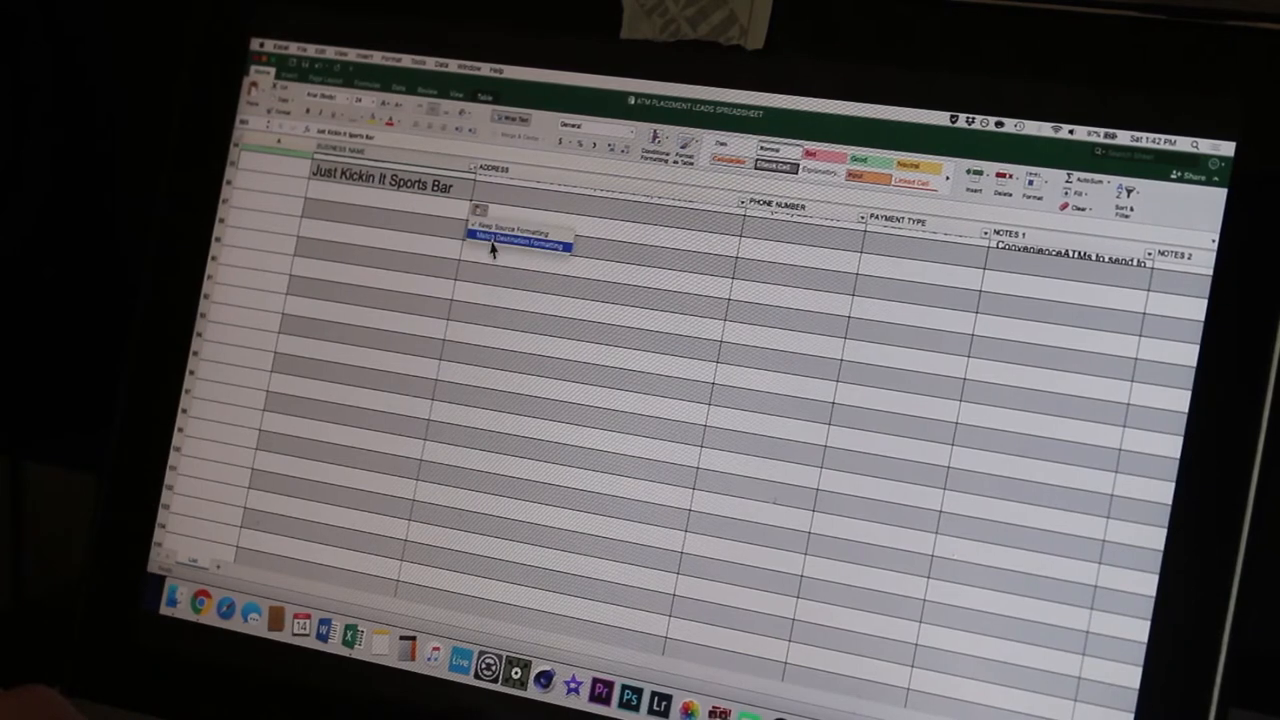
click(516, 244)
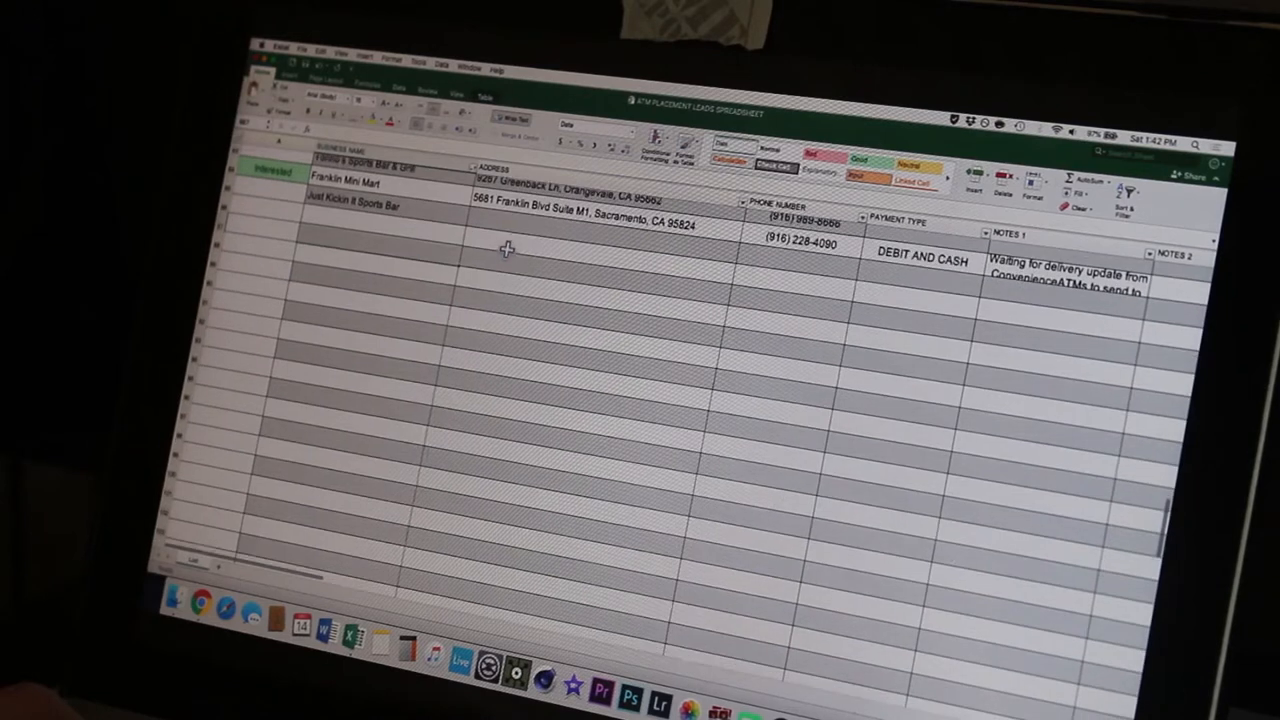
scroll(down, 3)
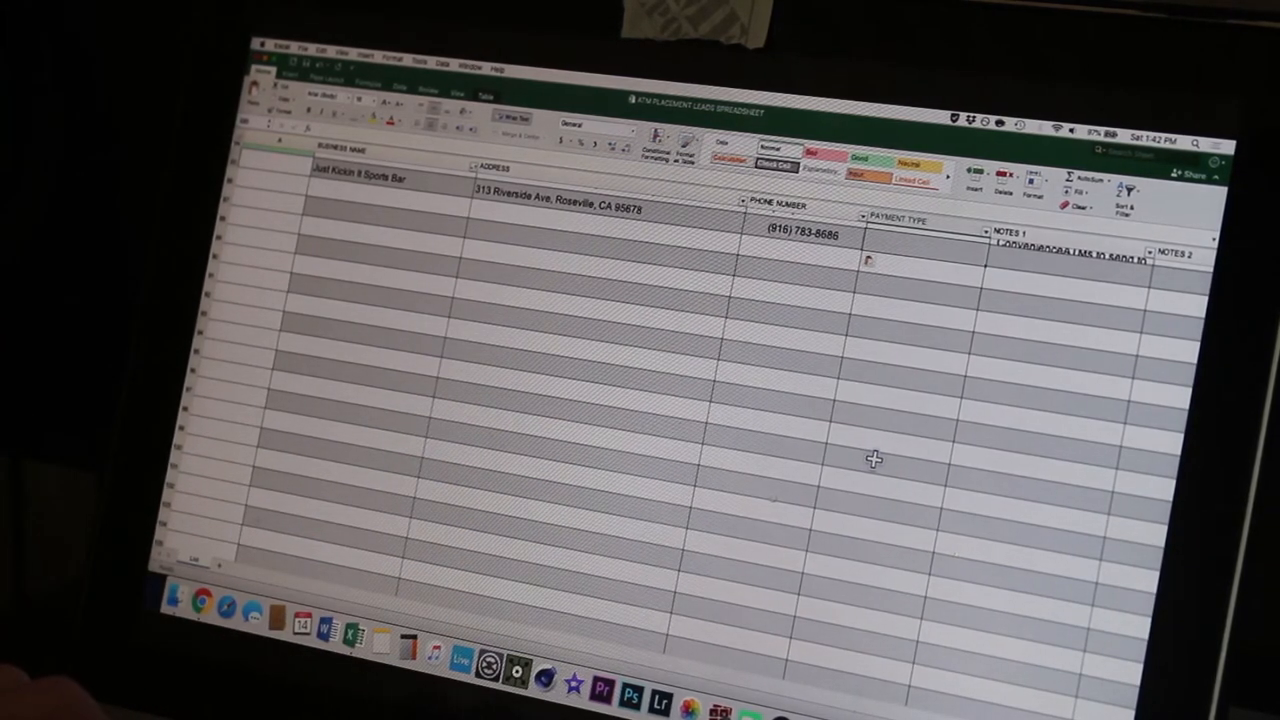
text(DEBIT AND CASH)
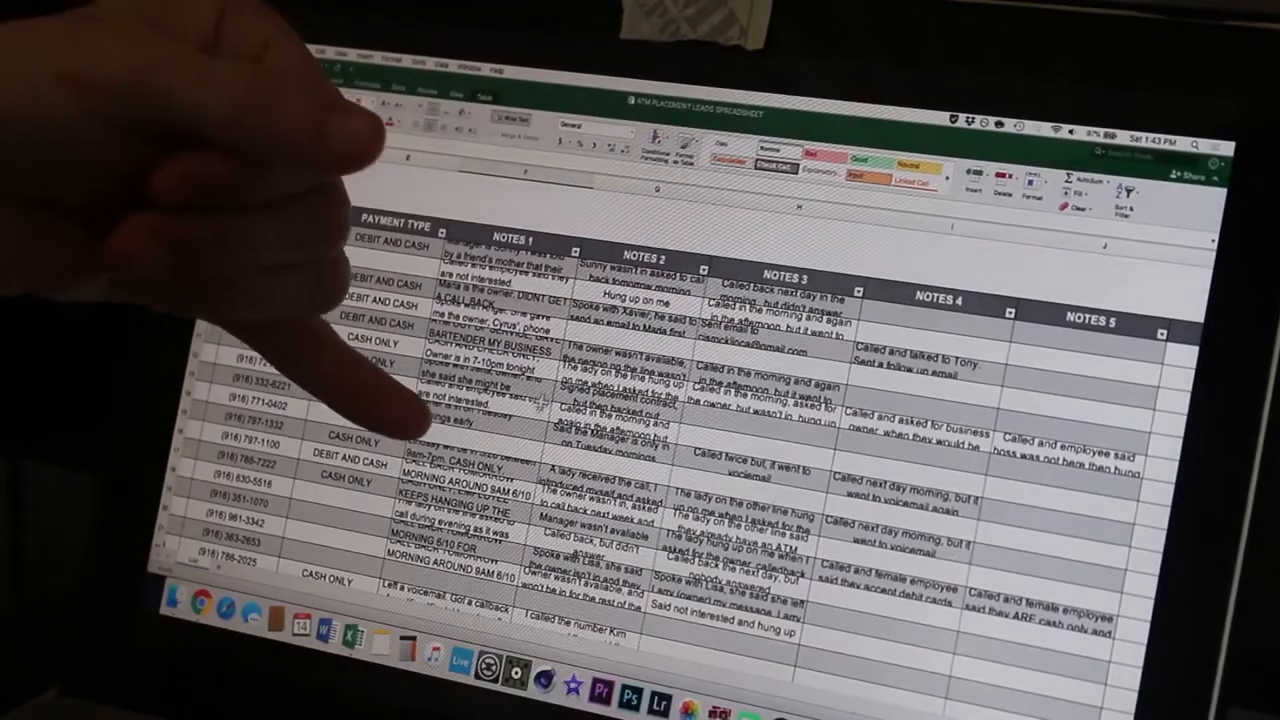
Write the Notes 1 call note that they accept debit cards, with a 10$ condition
scroll(down, 3)
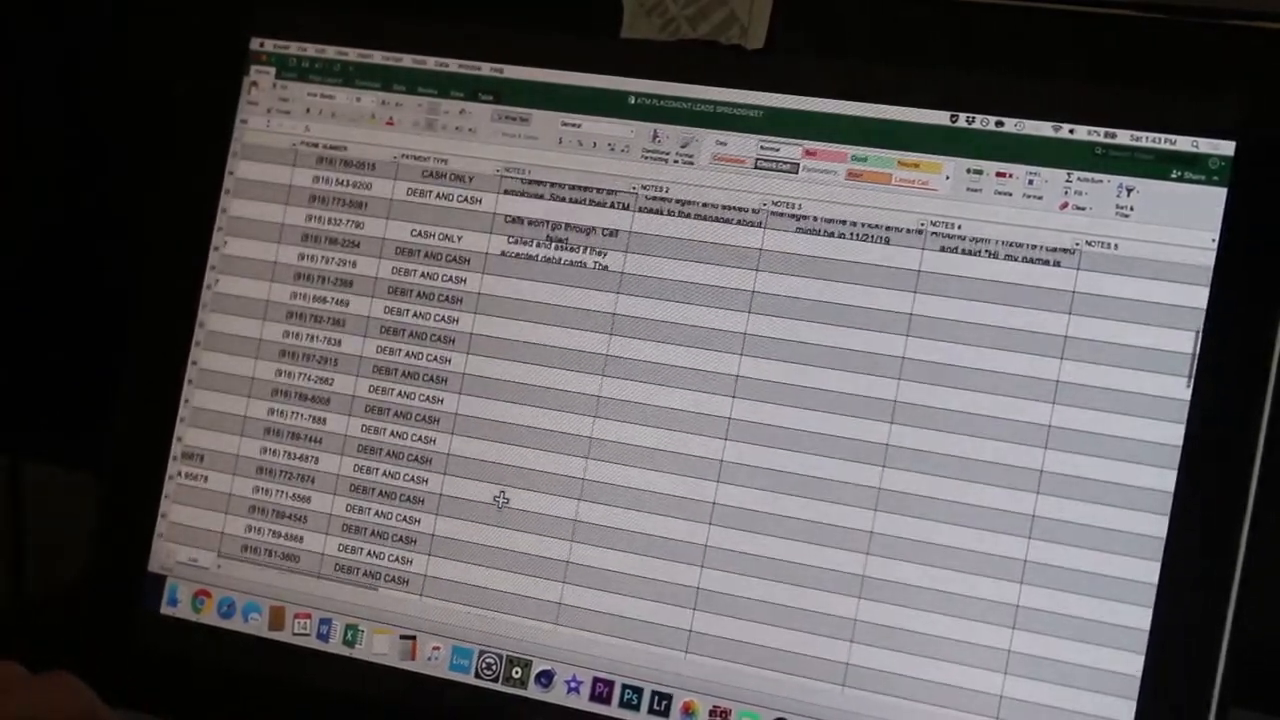
scroll(down, 3)
text(Called and said they accept debit cards)
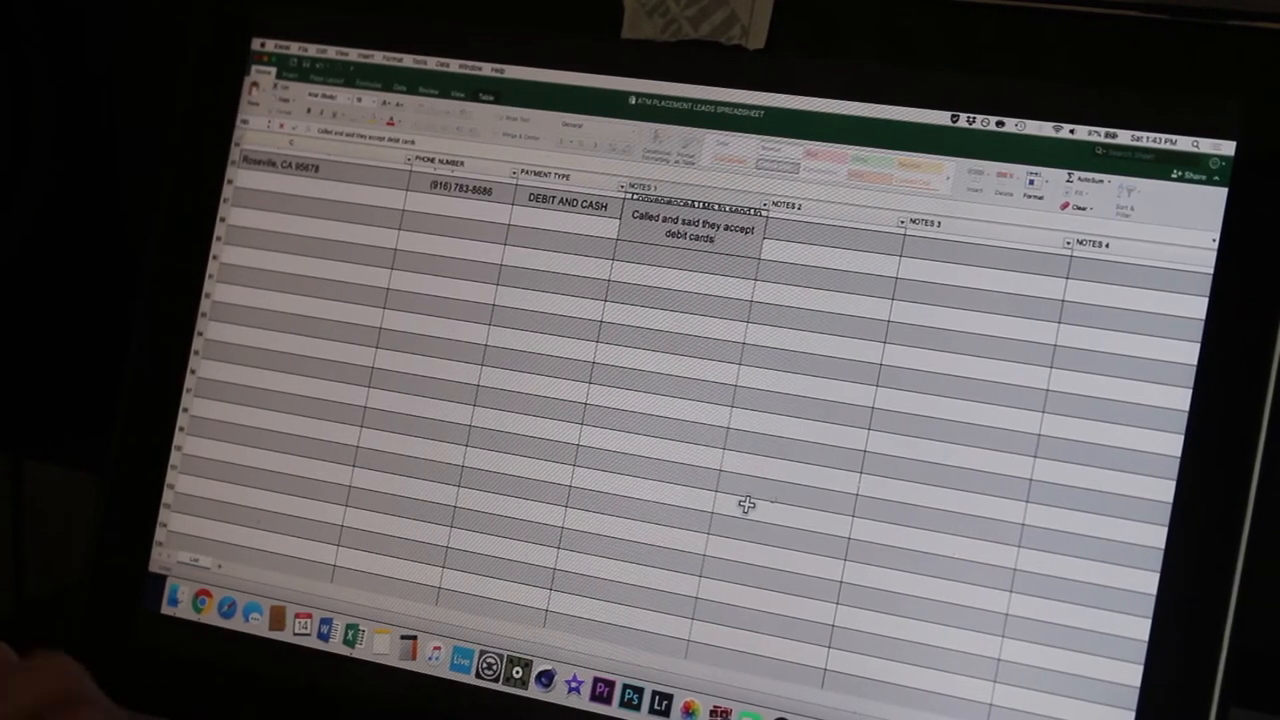
text(, but it is a)
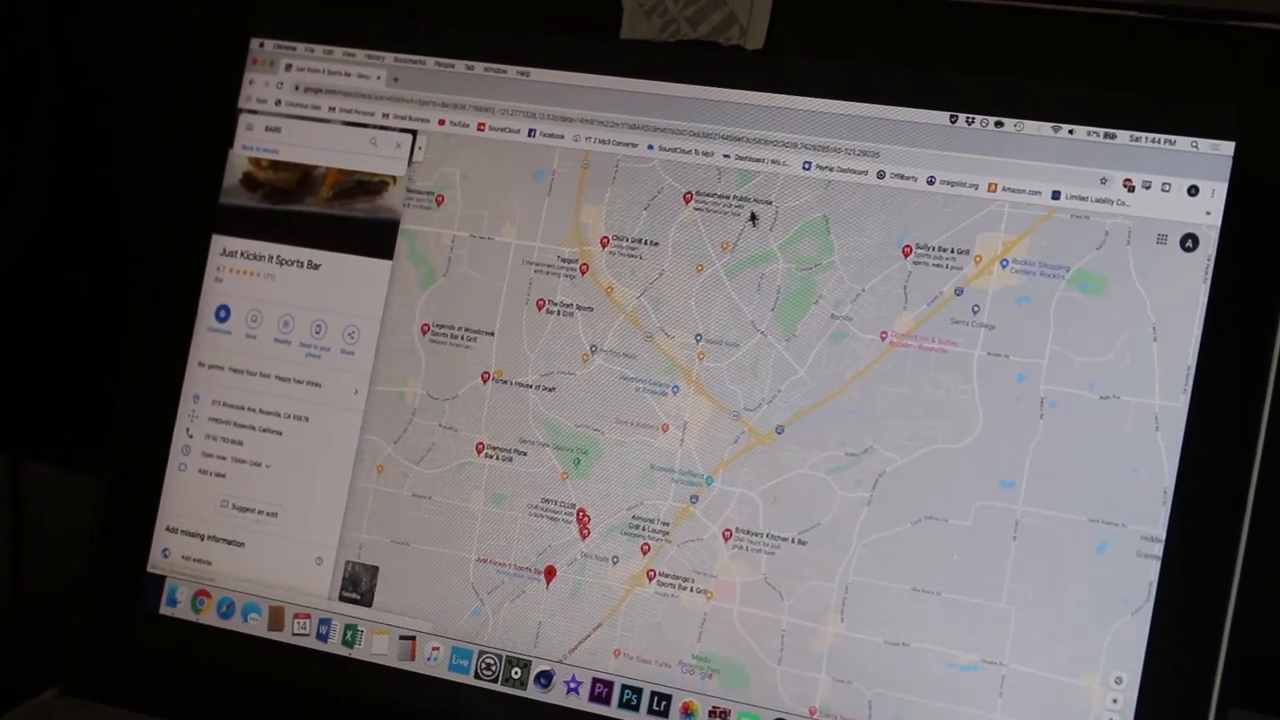
Open Boneshaker Public House's place panel from its map pin
click(688, 195)
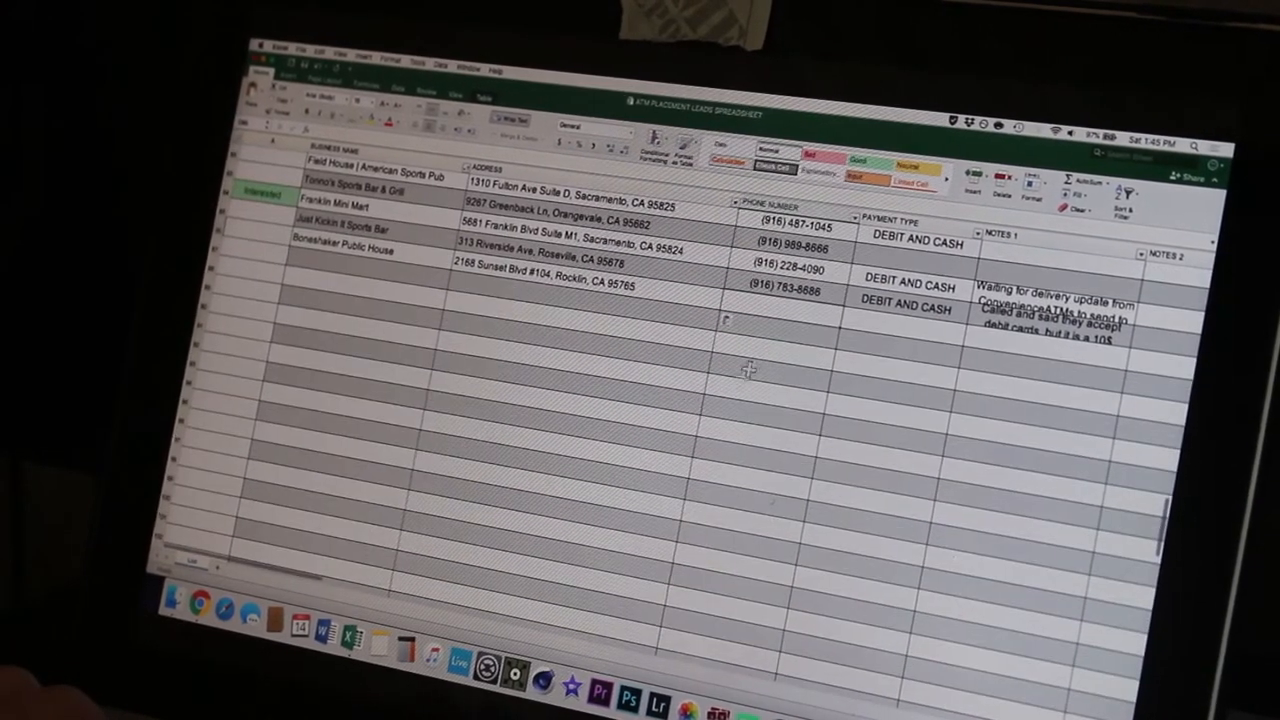
Paste Boneshaker Public House's name and Rocklin address into the next empty row
scroll(down, 3)
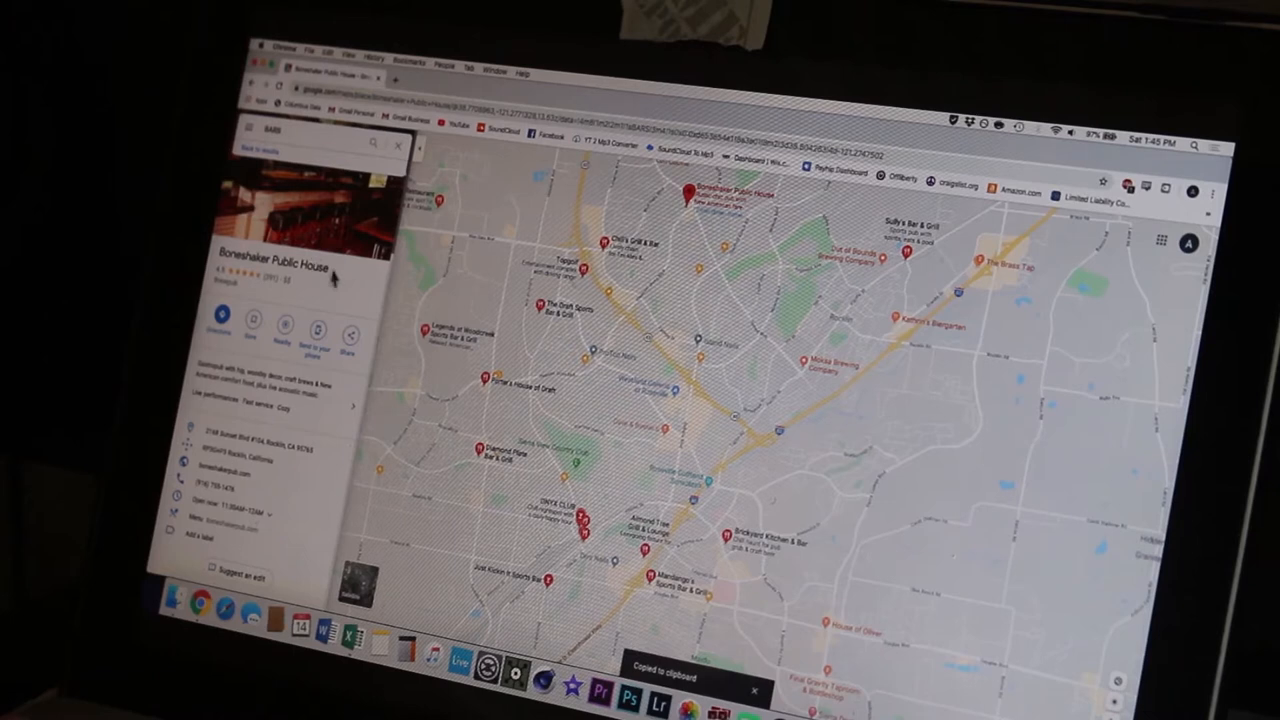
double_click(275, 265)
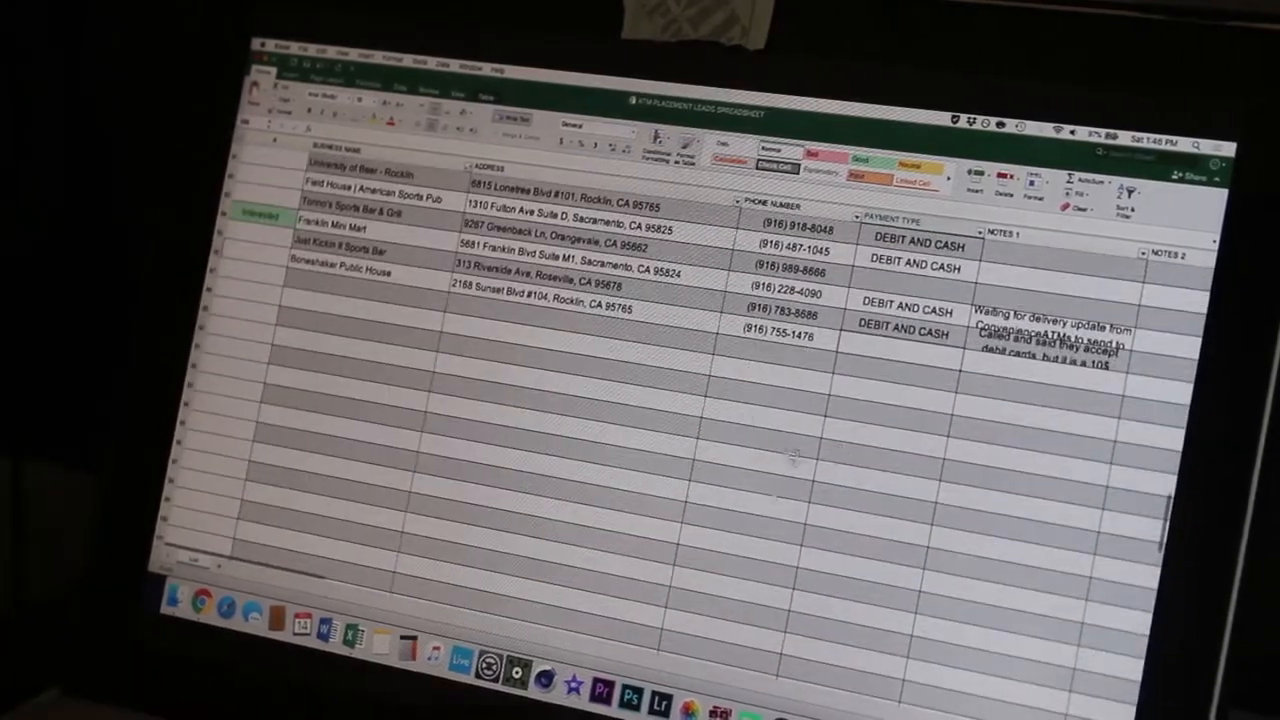
scroll(down, 3)
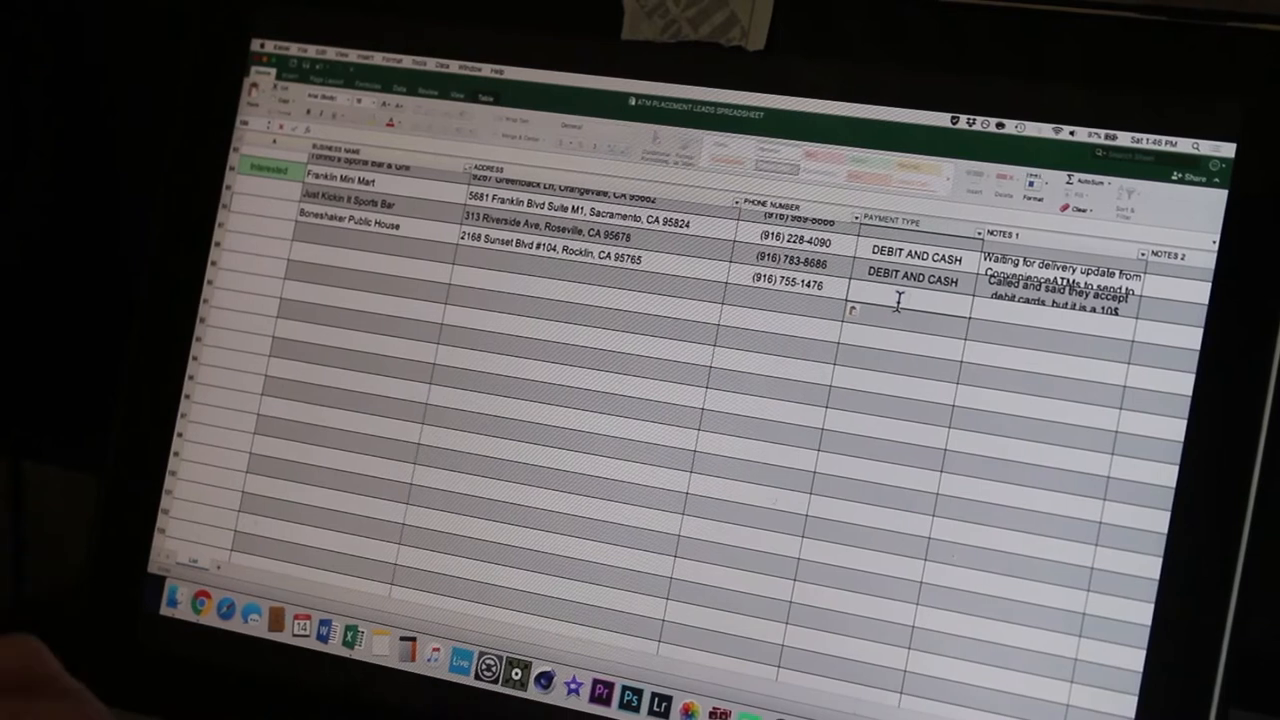
text(DEBIT AND CASH)
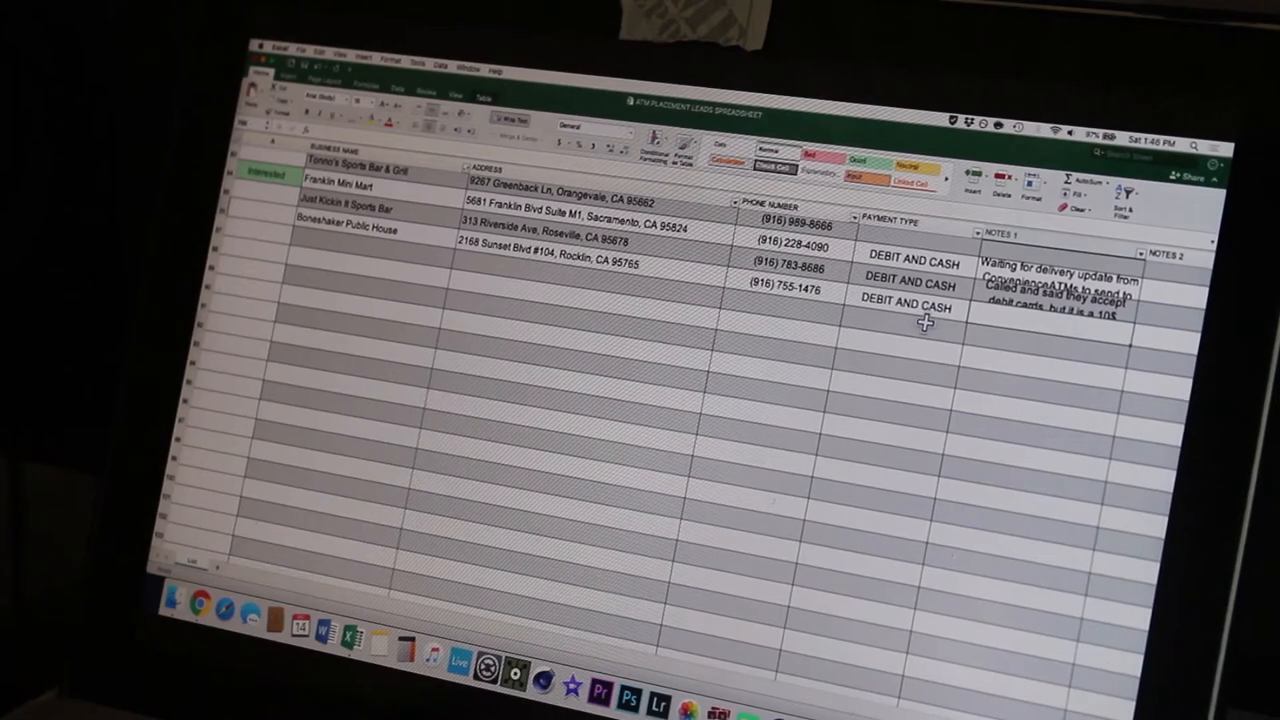
scroll(down, 3)
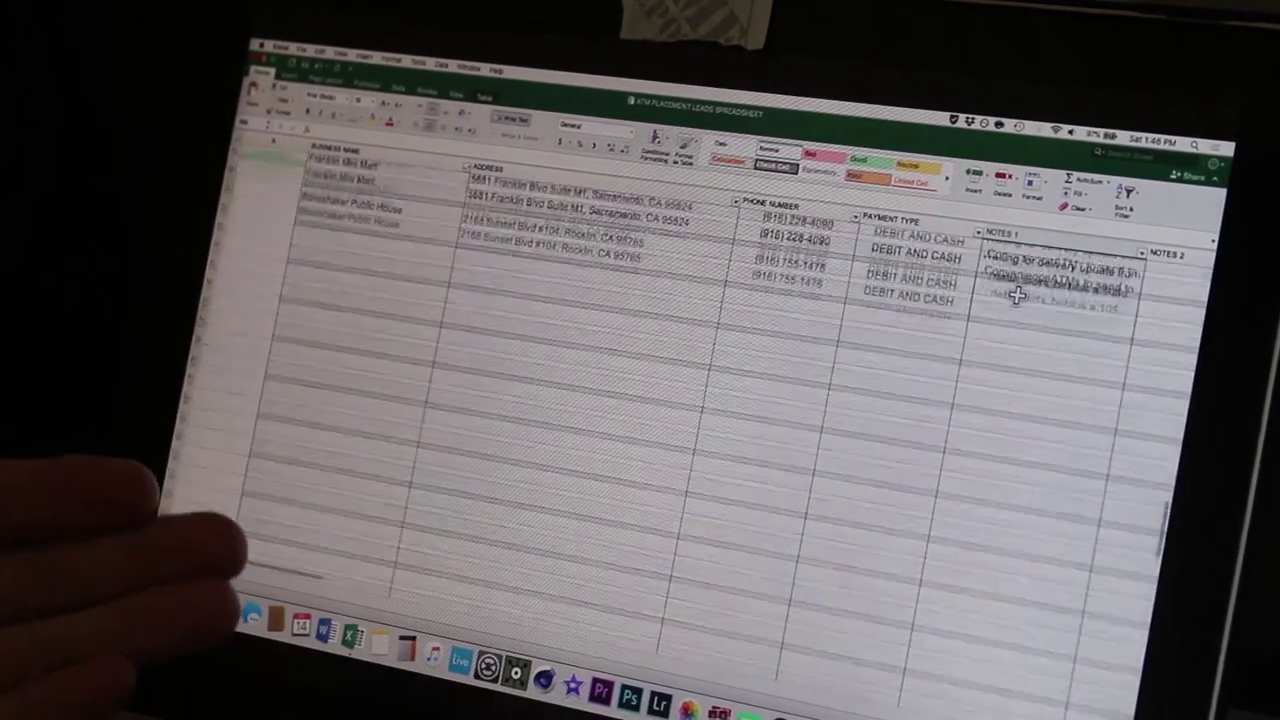
scroll(up, 3)
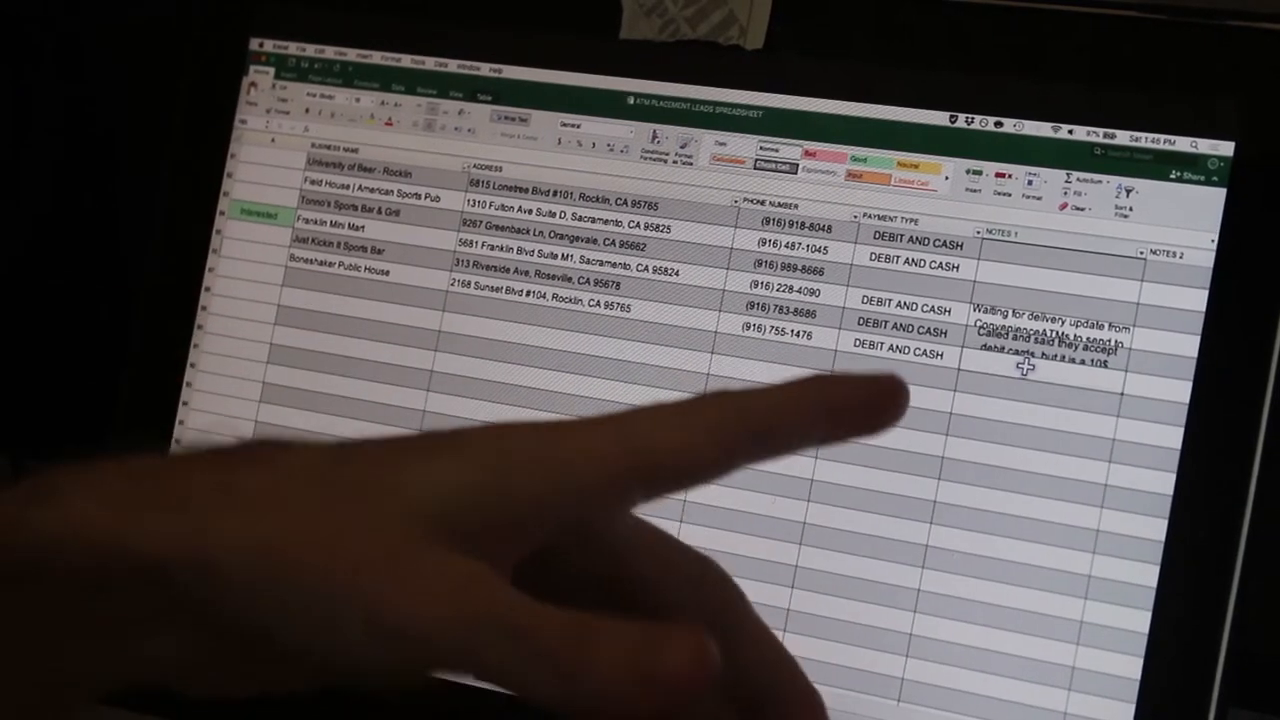
scroll(down, 3)
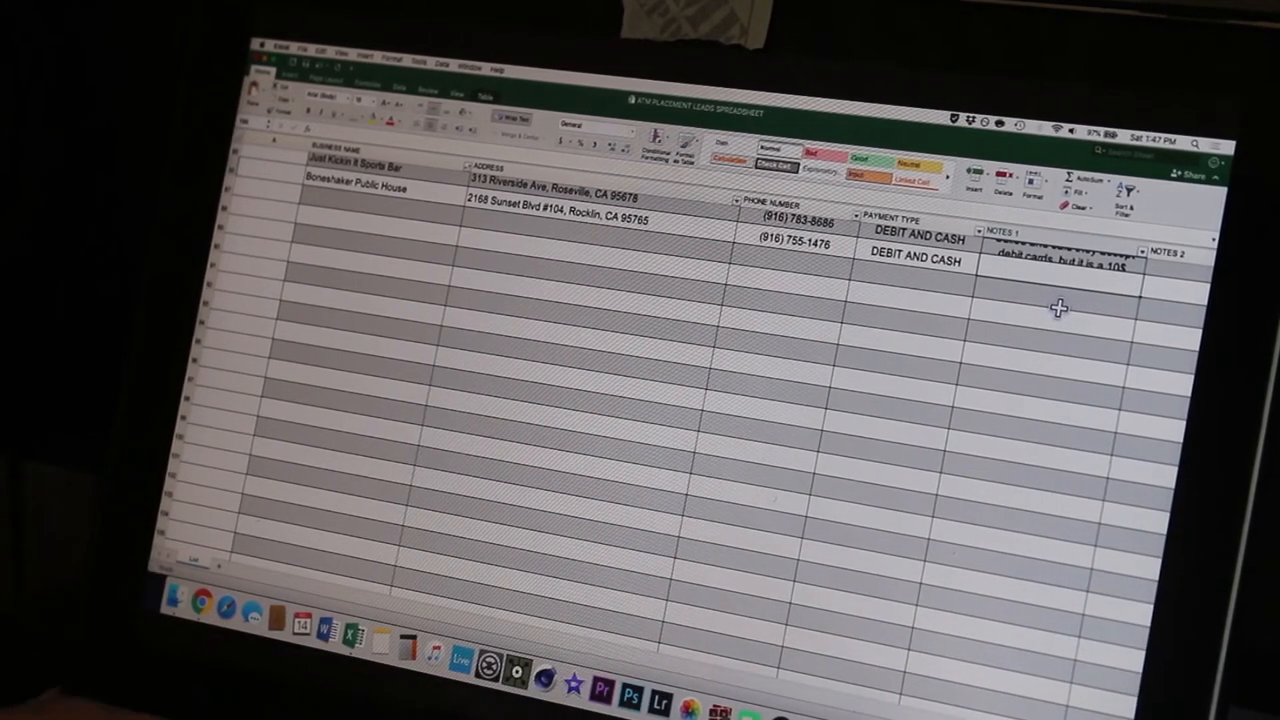
mouse_move(1043, 285)
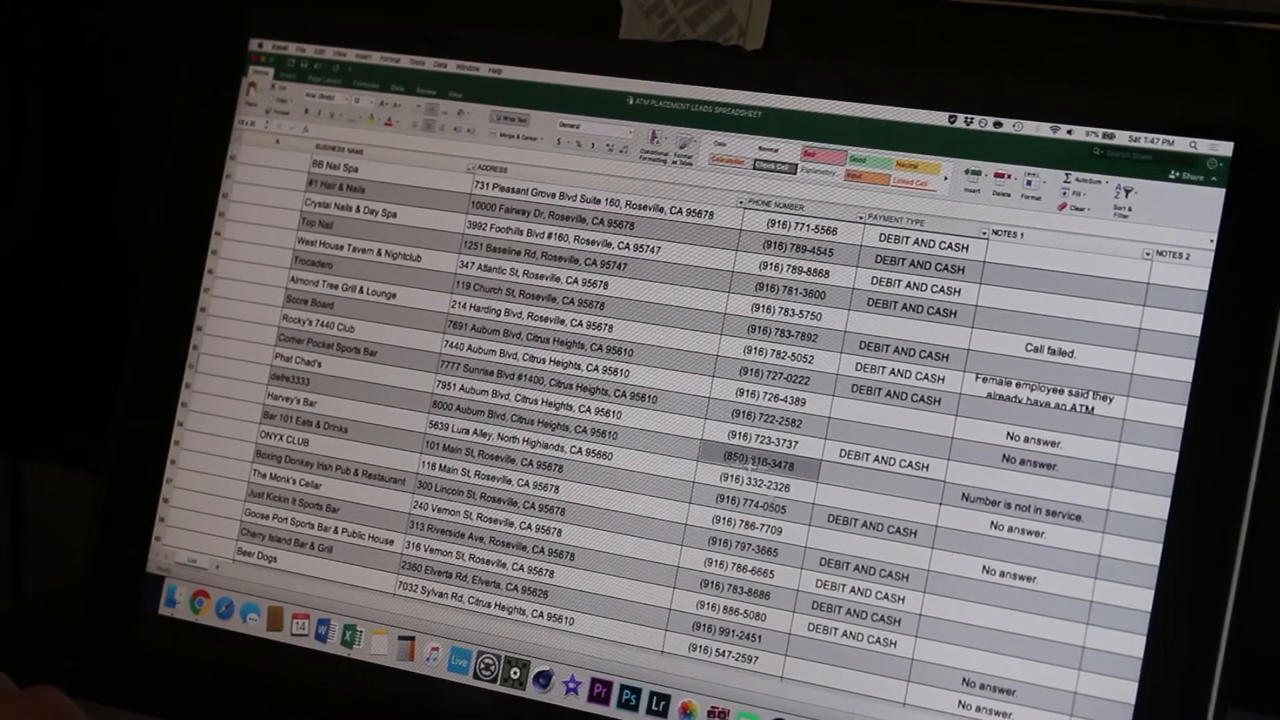
click(295, 380)
text(Called and spoke to)
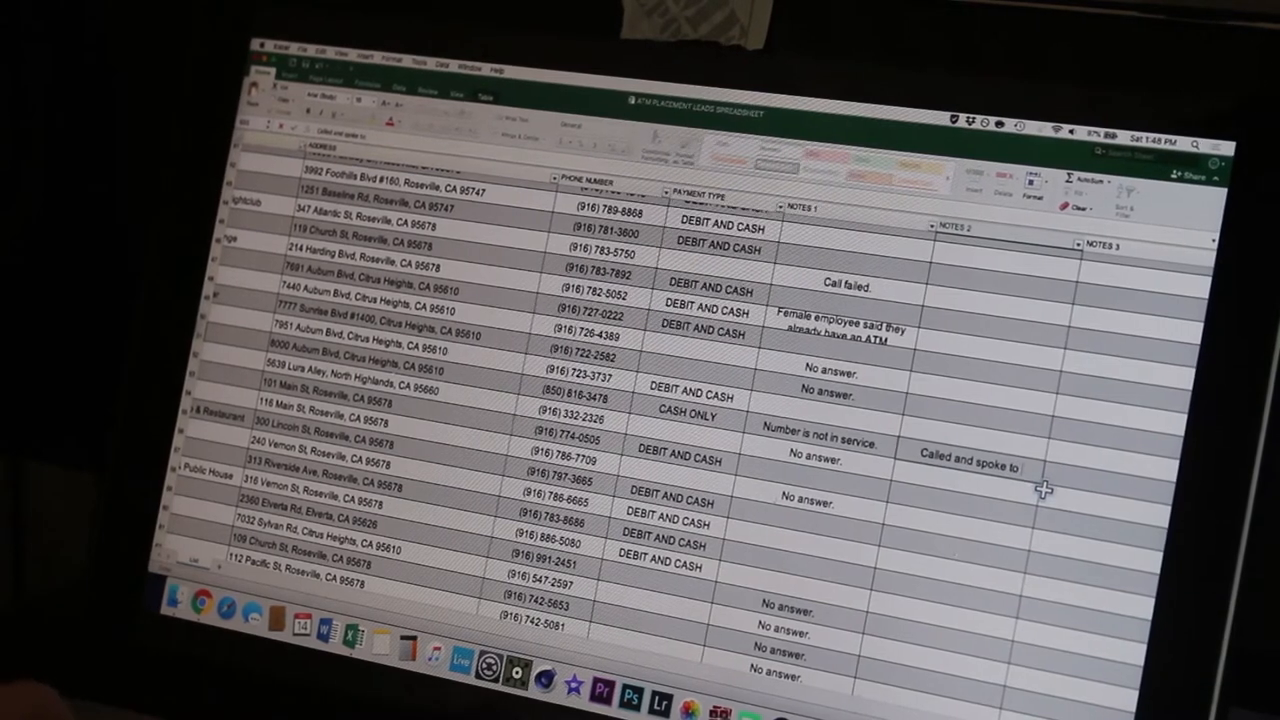
Type the NOTES 2 note: Megan said owner or manager Jake is in tomorrow 12pm-3pm
text(Megan and)
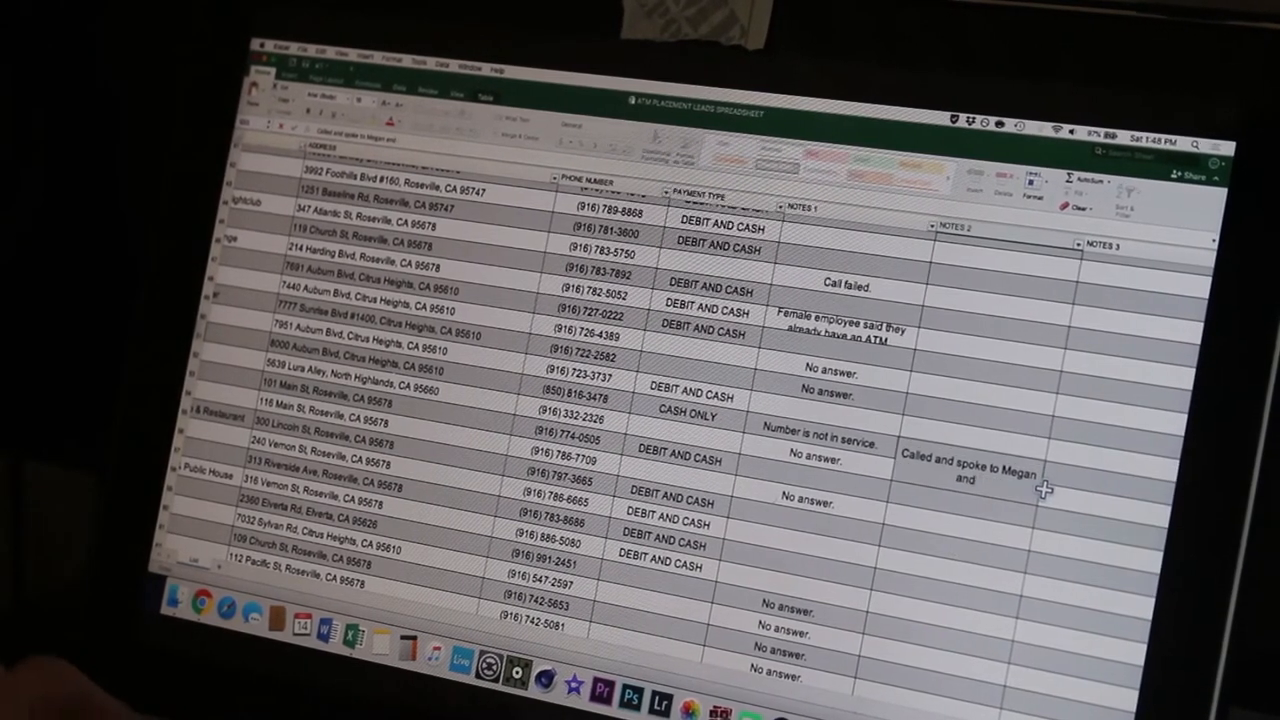
text(and she said the)
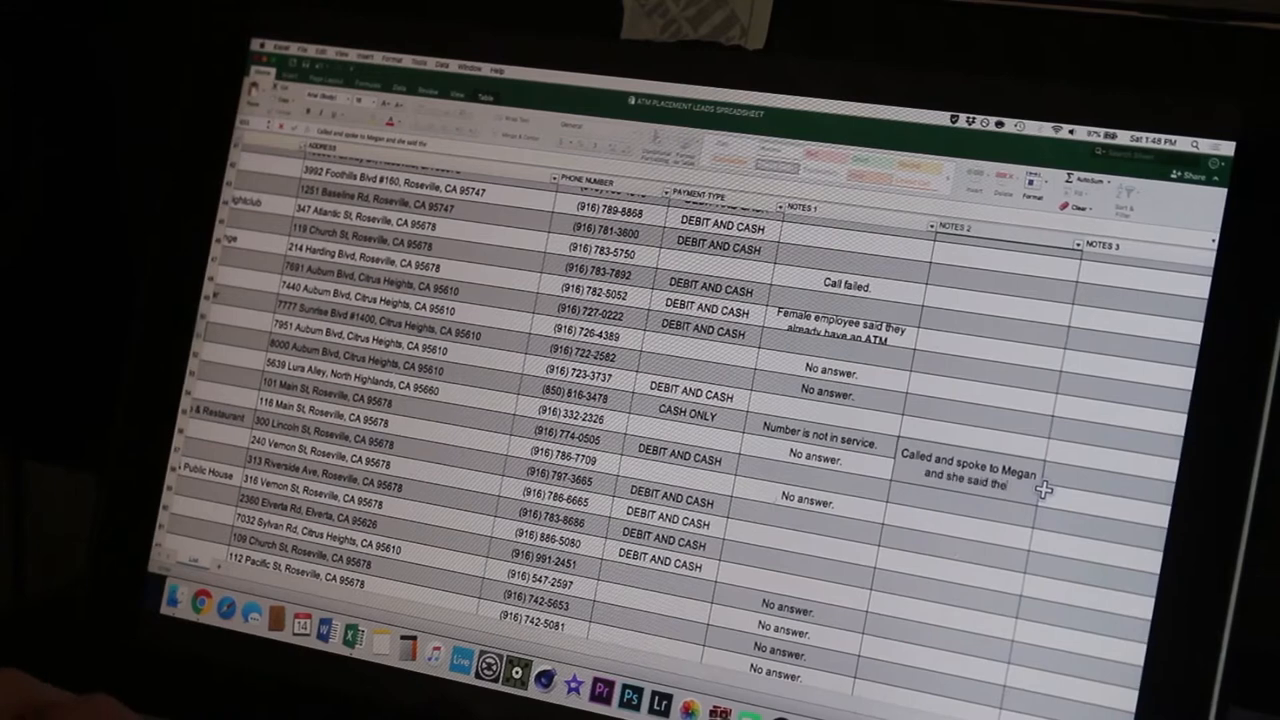
text(owner or manager)
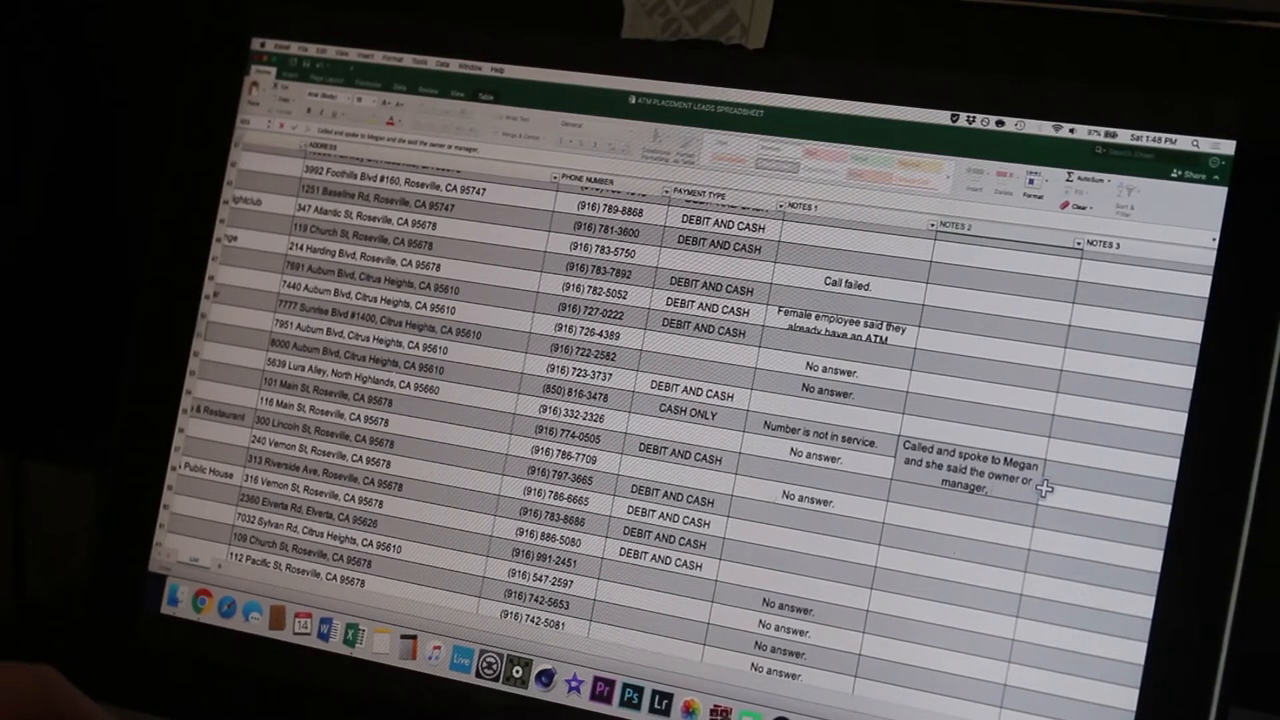
text(, Jake.)
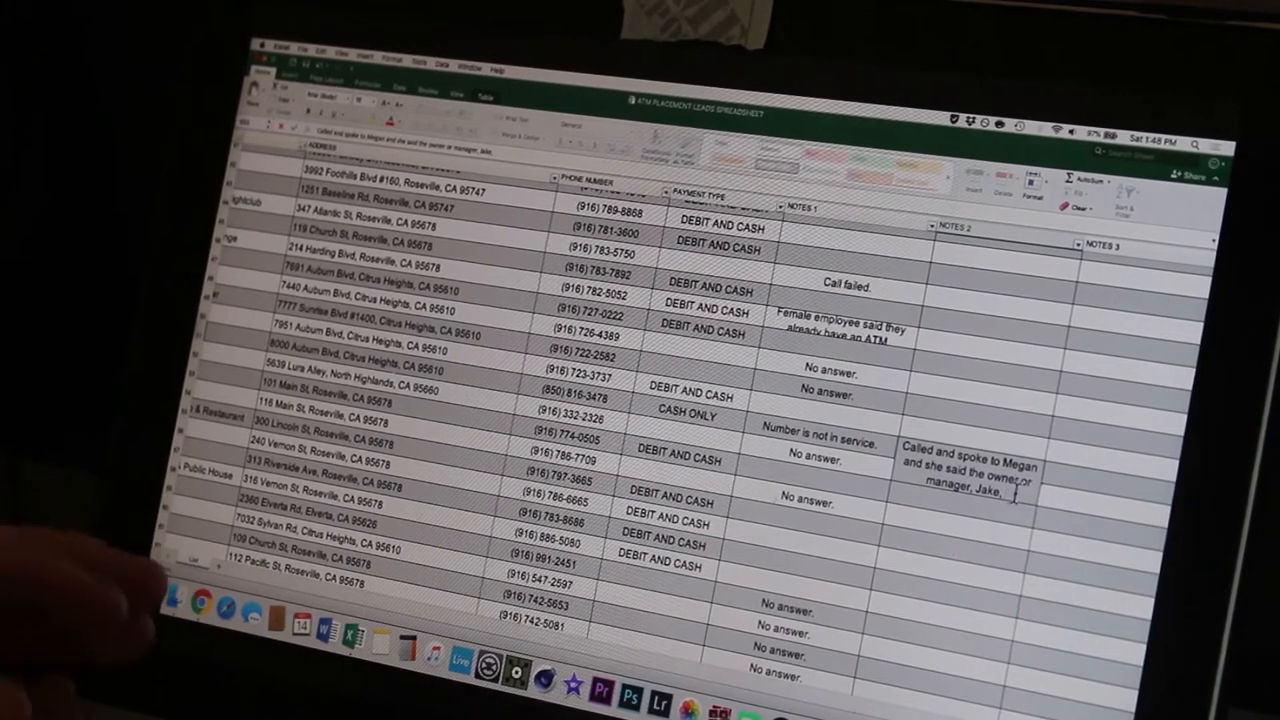
text(will be)
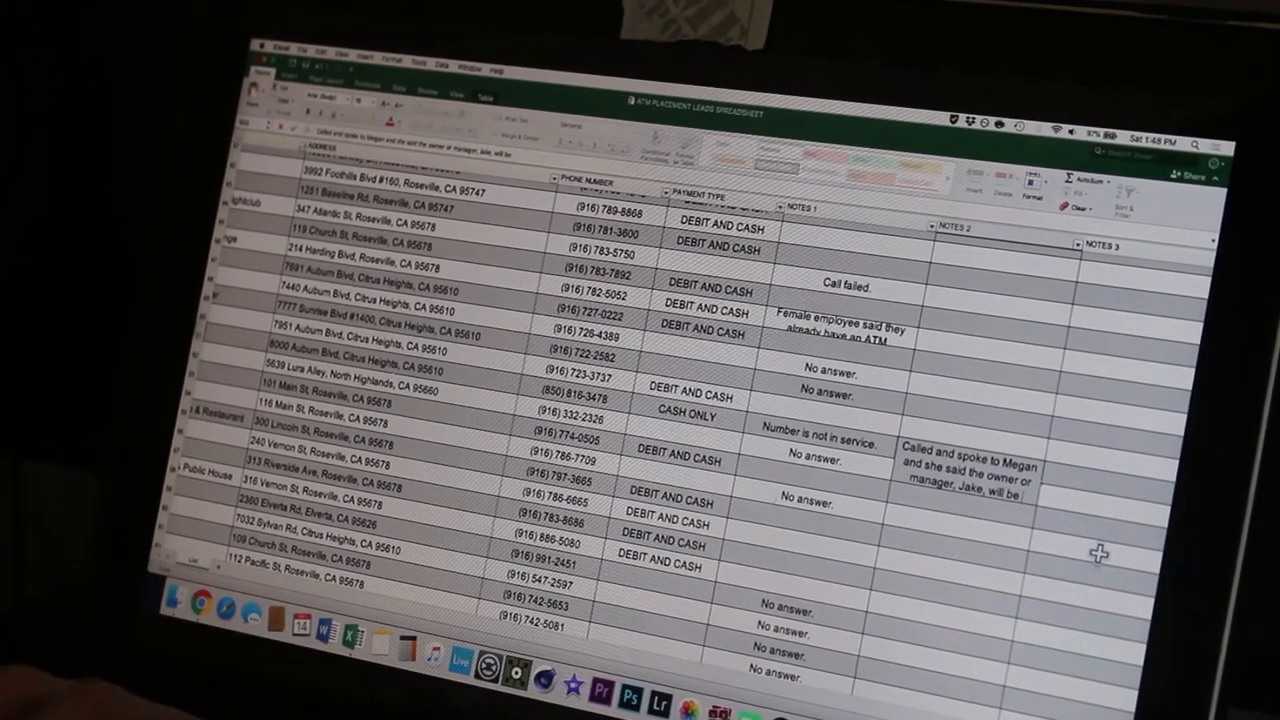
text(tomorrow between)
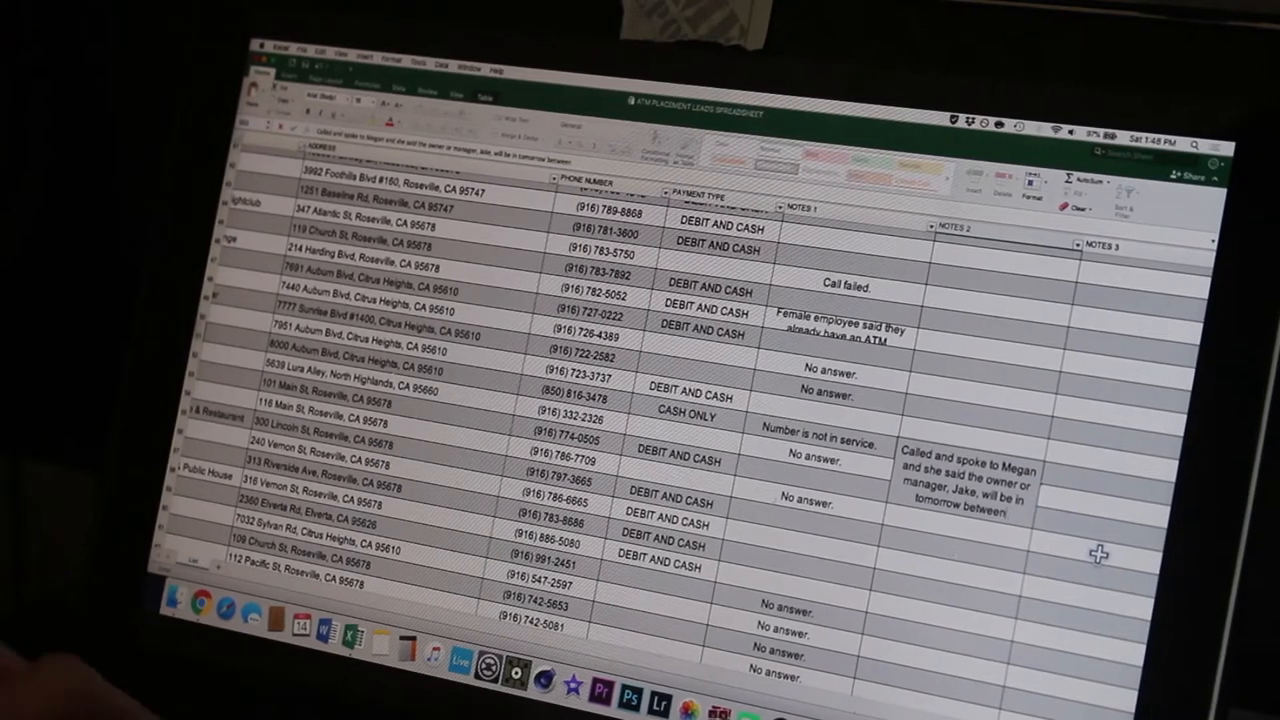
text(12pm-)
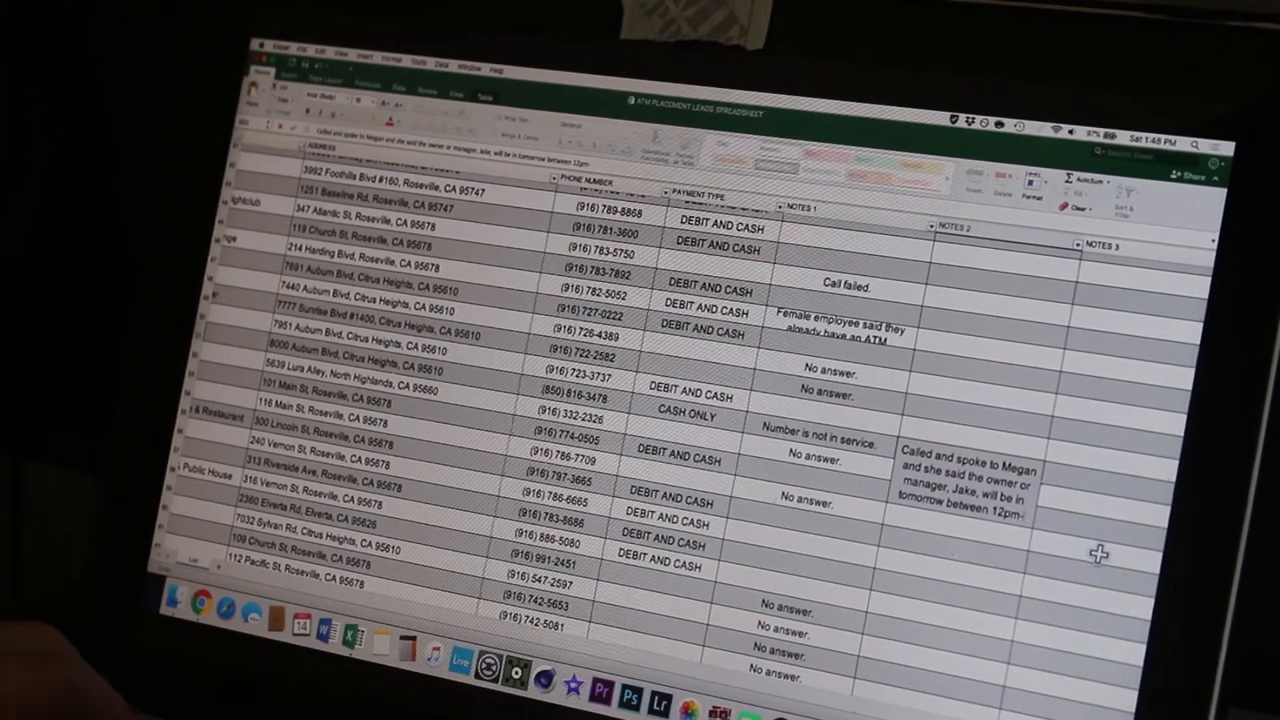
text(3pm. Call then!)
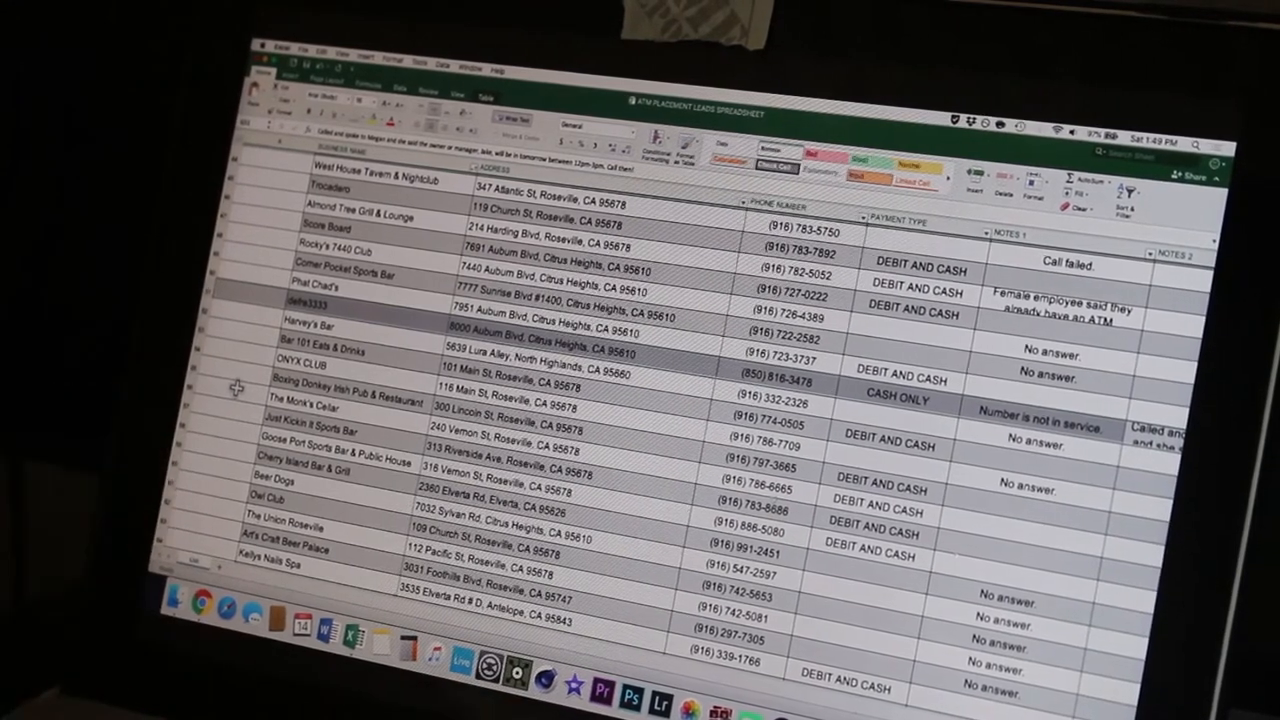
Scroll through the leads and set a bar lead's STATUS to the yellow Follow up tag
scroll(down, 3)
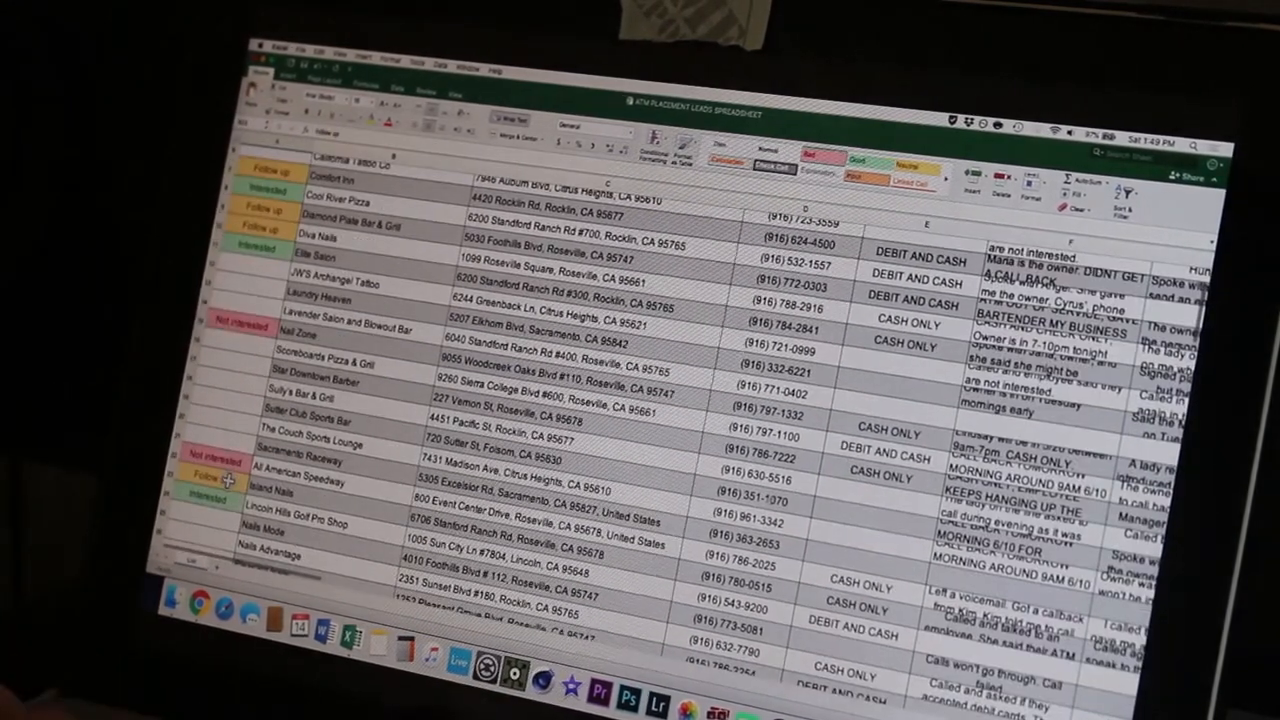
scroll(down, 3)
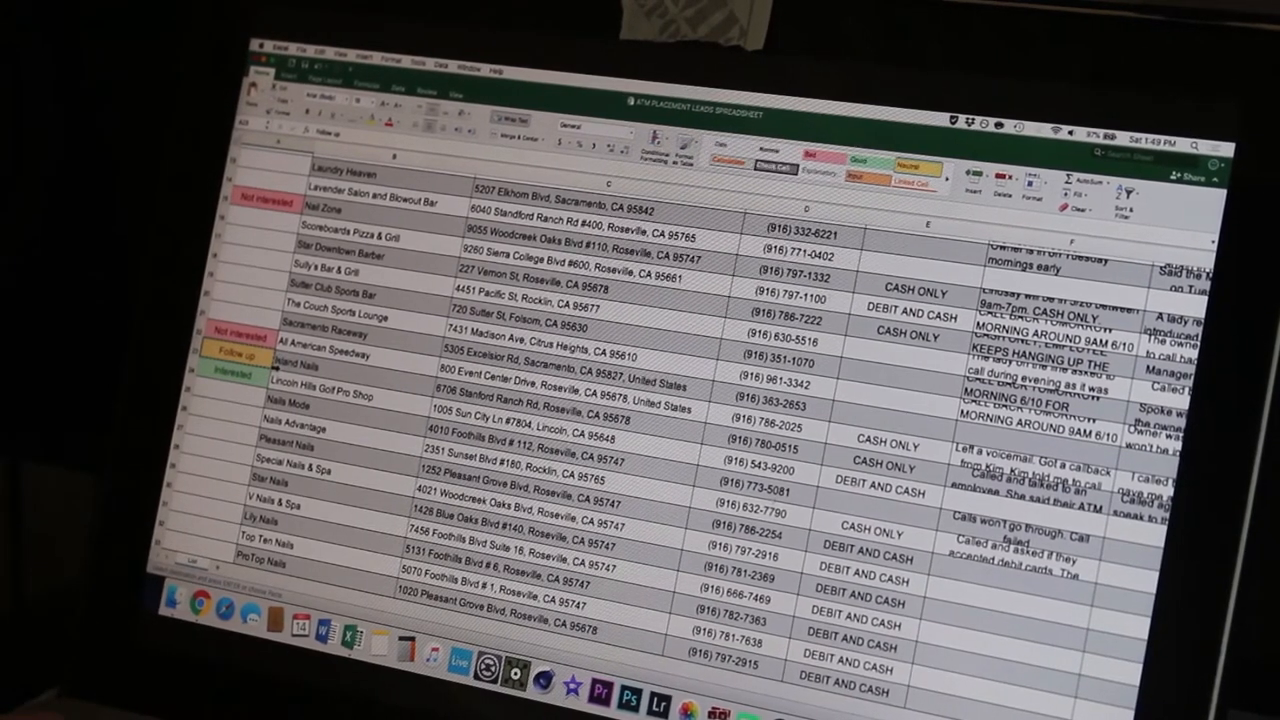
scroll(down, 3)
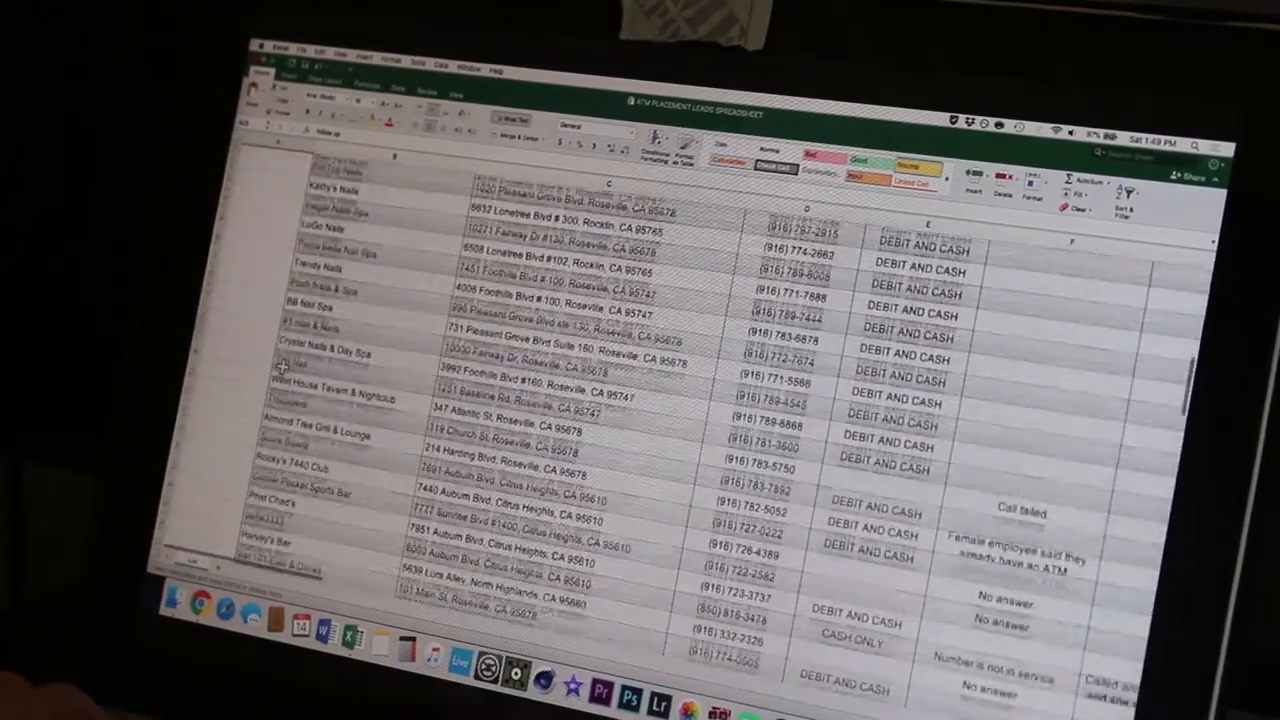
scroll(down, 3)
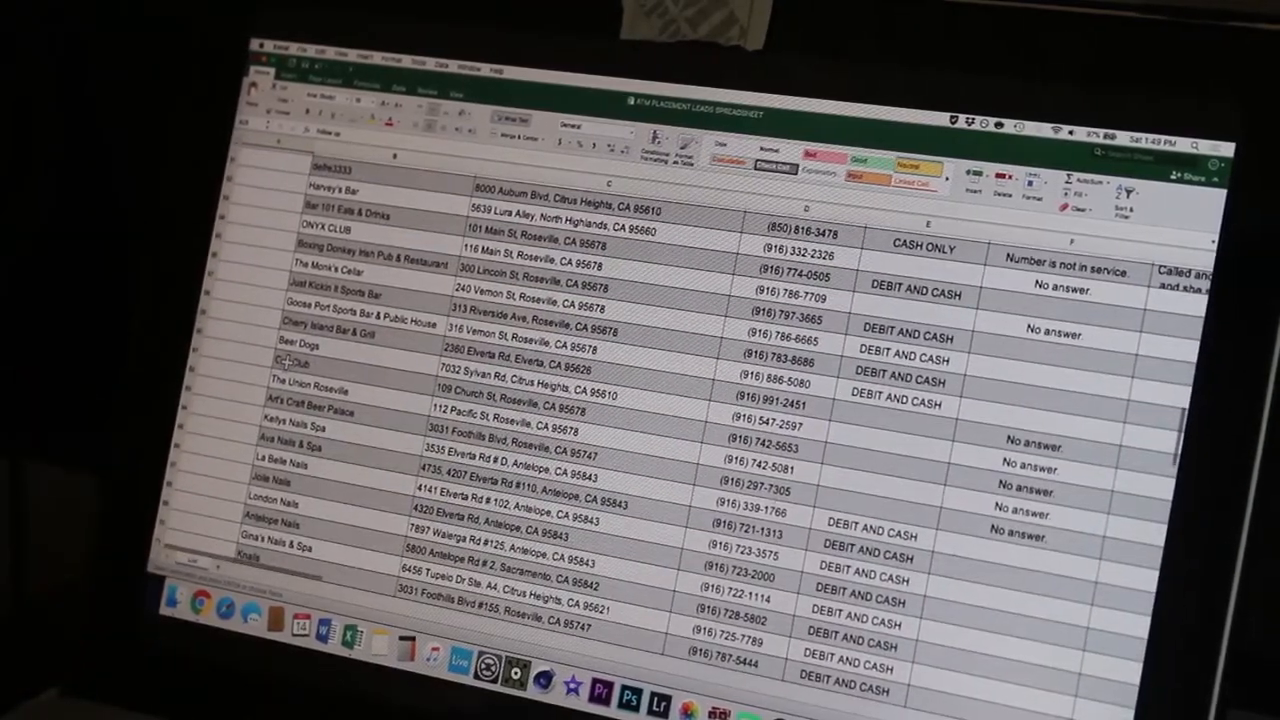
scroll(up, 3)
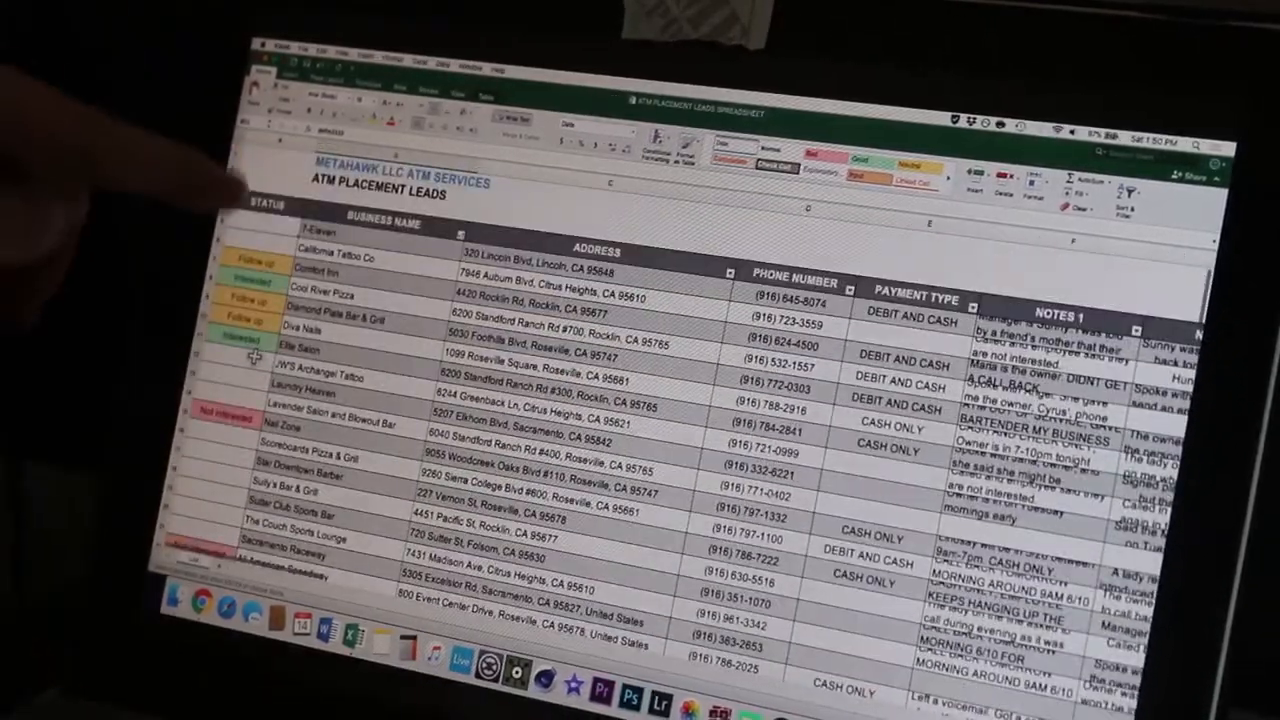
scroll(down, 3)
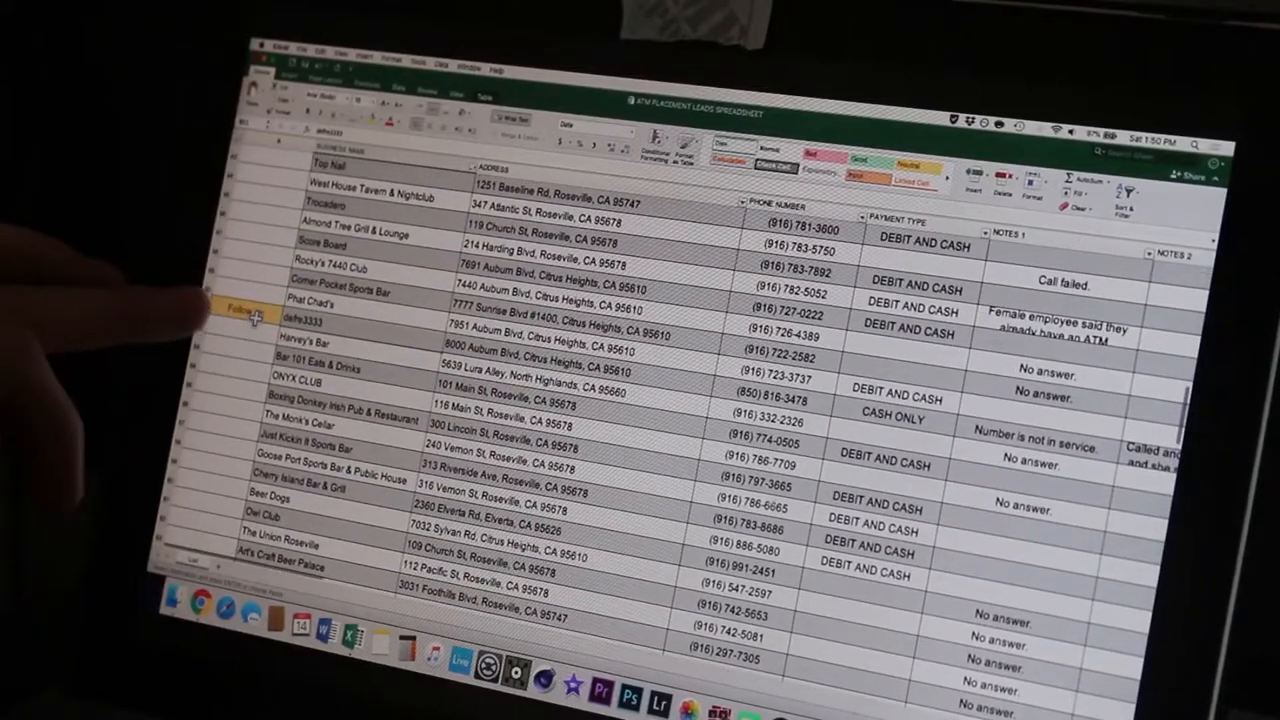
scroll(up, 3)
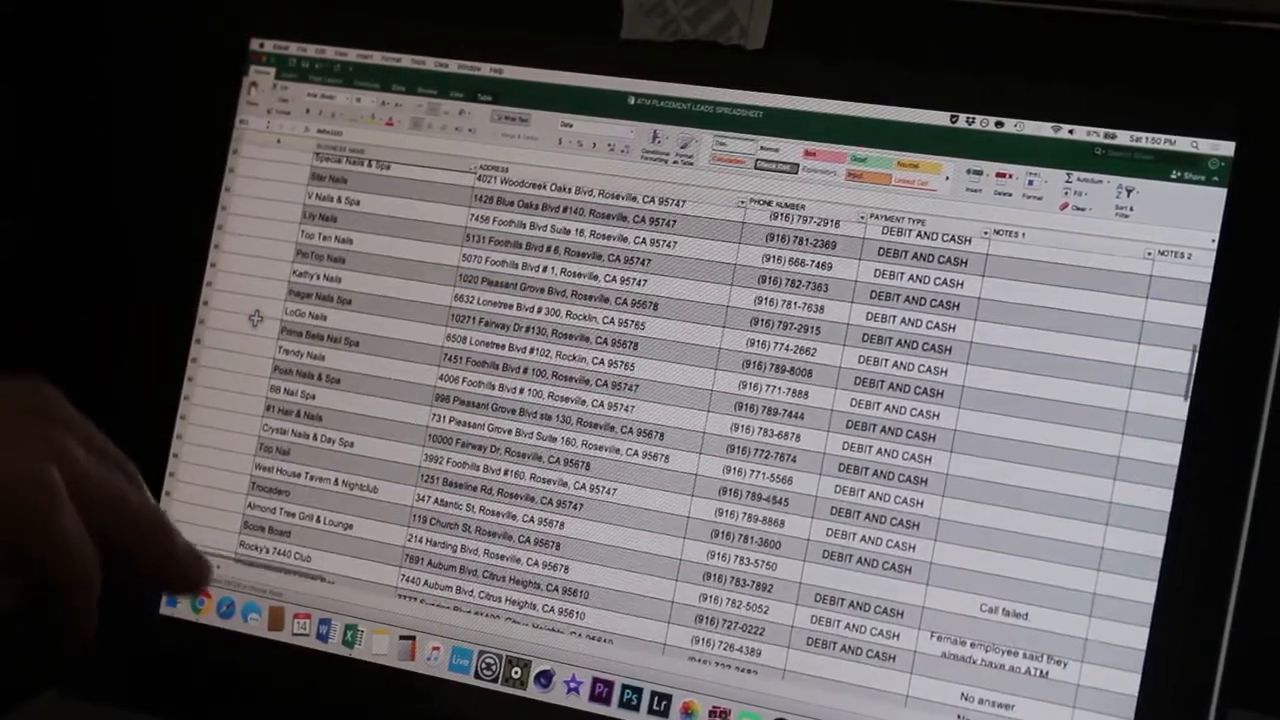
scroll(down, 3)
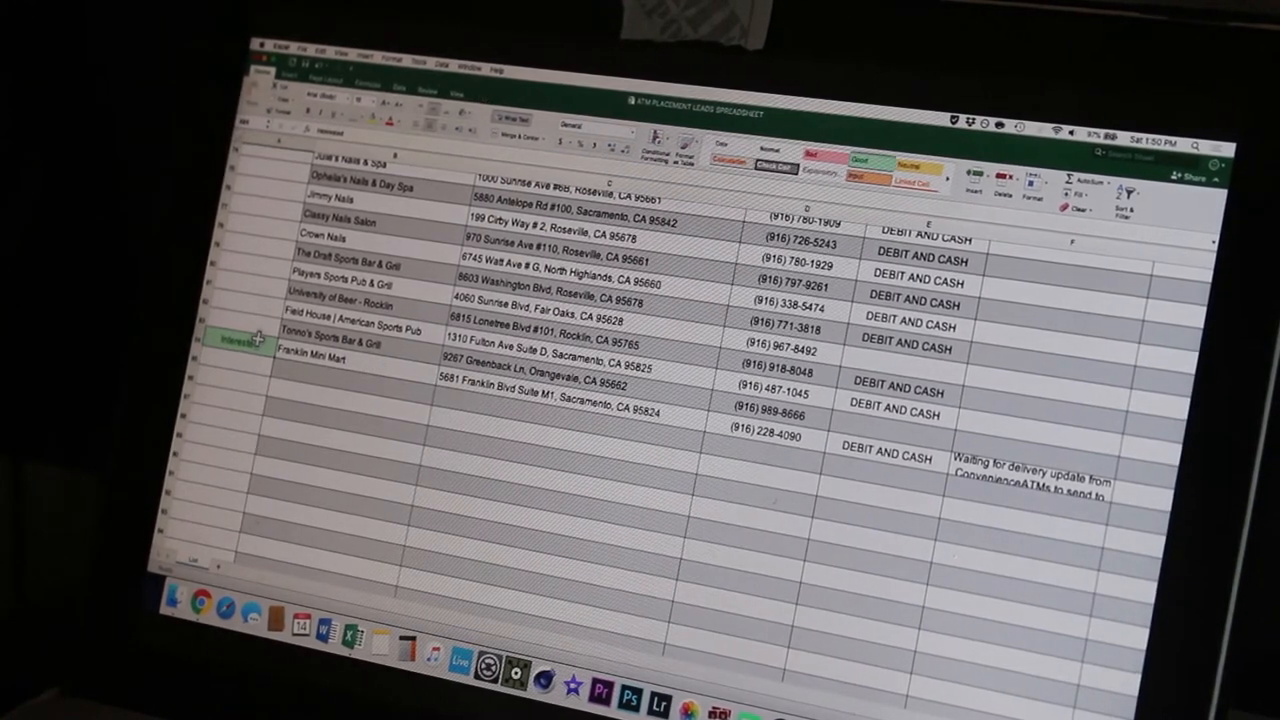
Scroll the leads list and tag one of the last leads with green Interested status
scroll(up, 3)
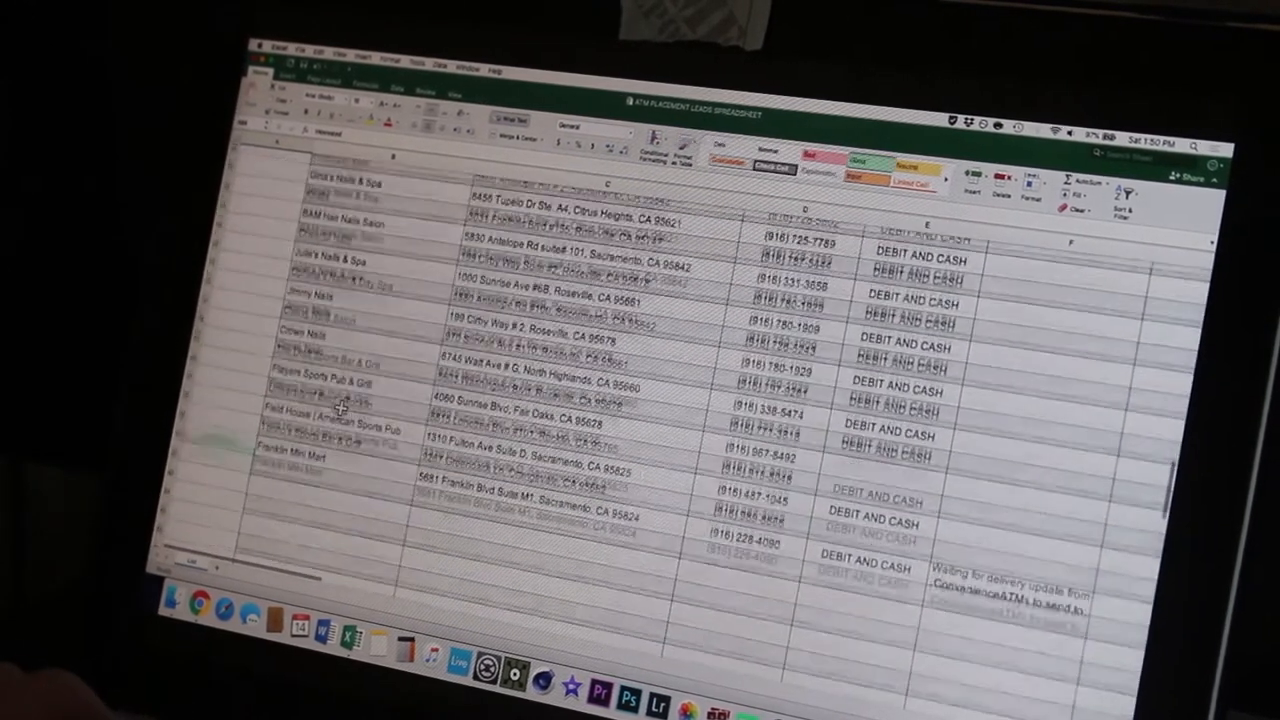
scroll(up, 3)
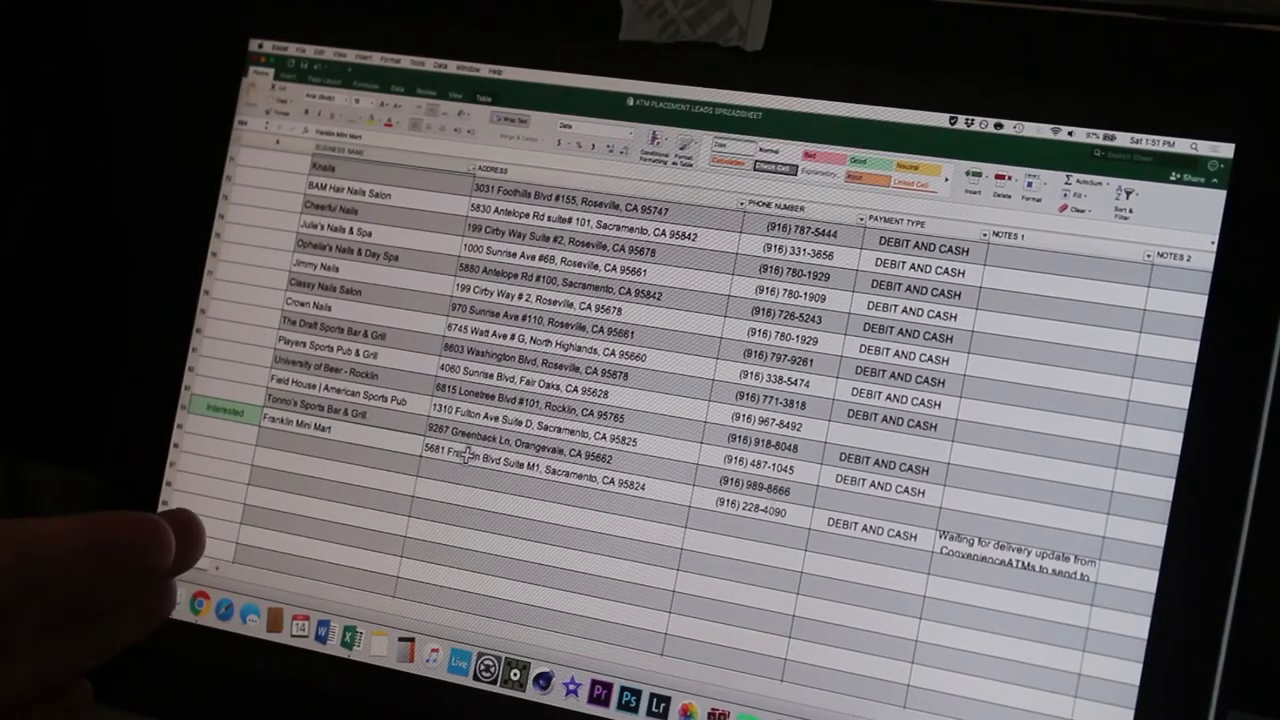
scroll(up, 3)
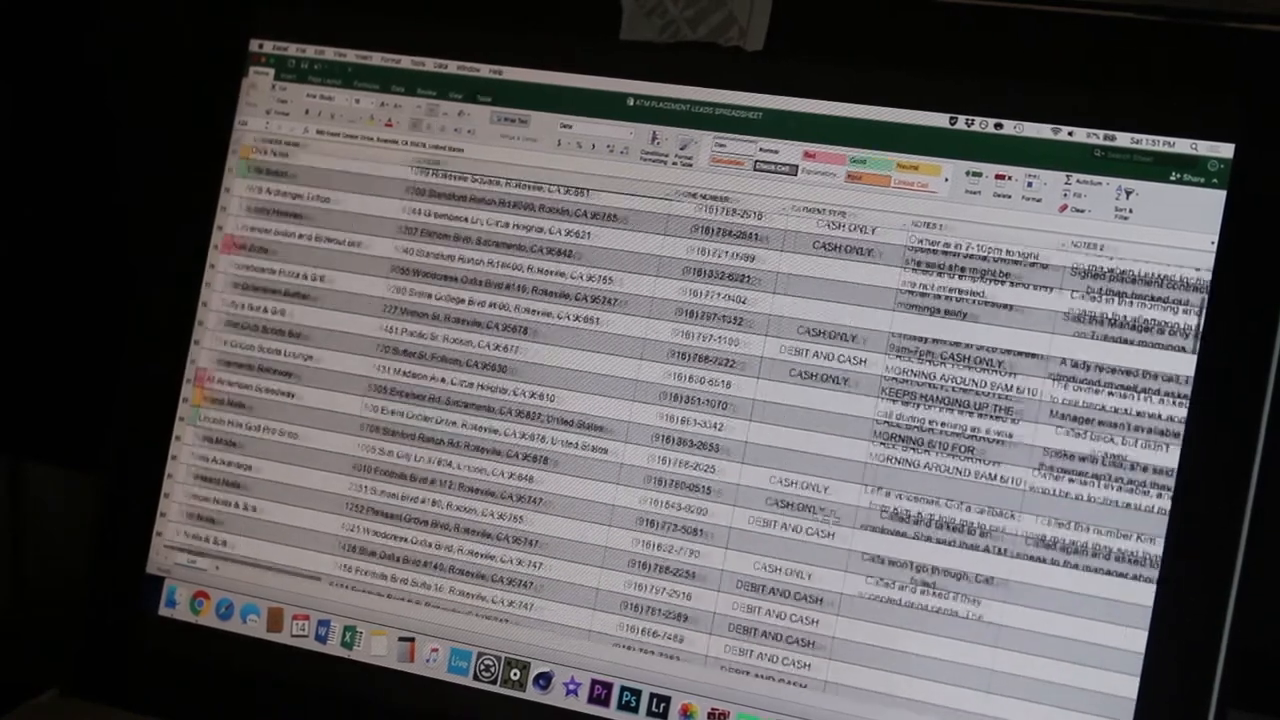
scroll(right, 3)
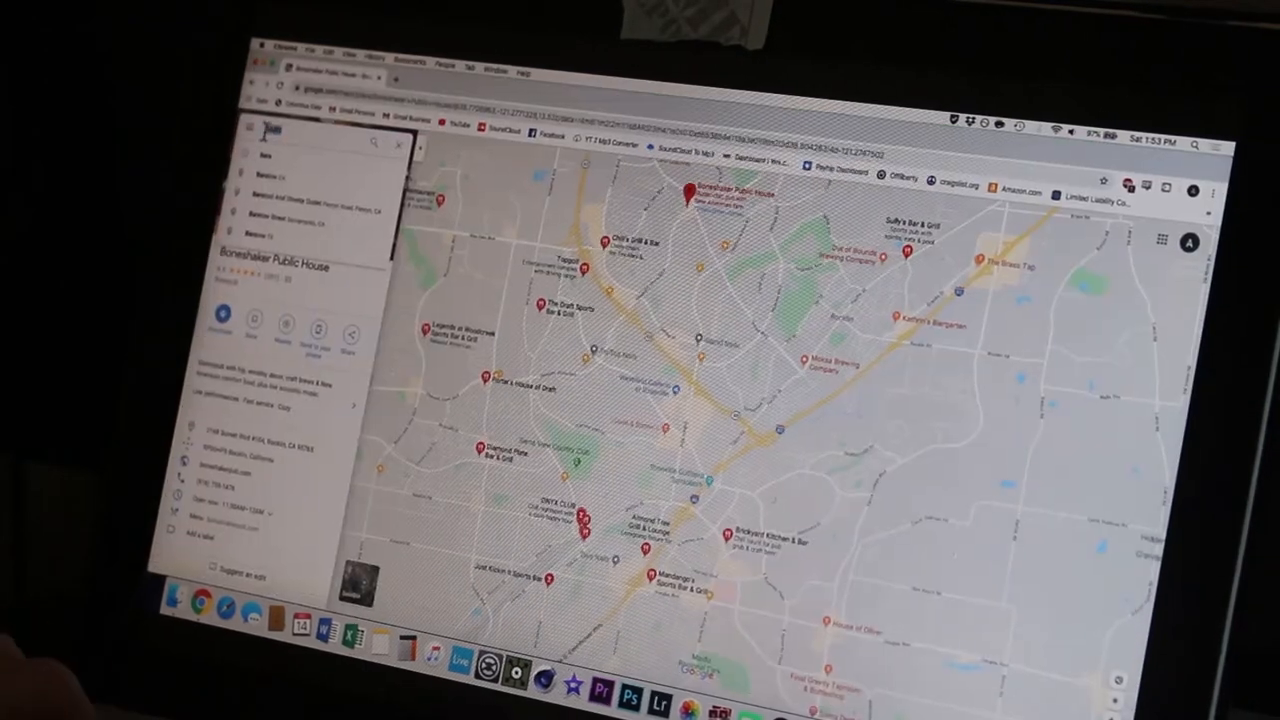
Search Google Maps for 'salons' and pick one of the salon results on the map
click(403, 147)
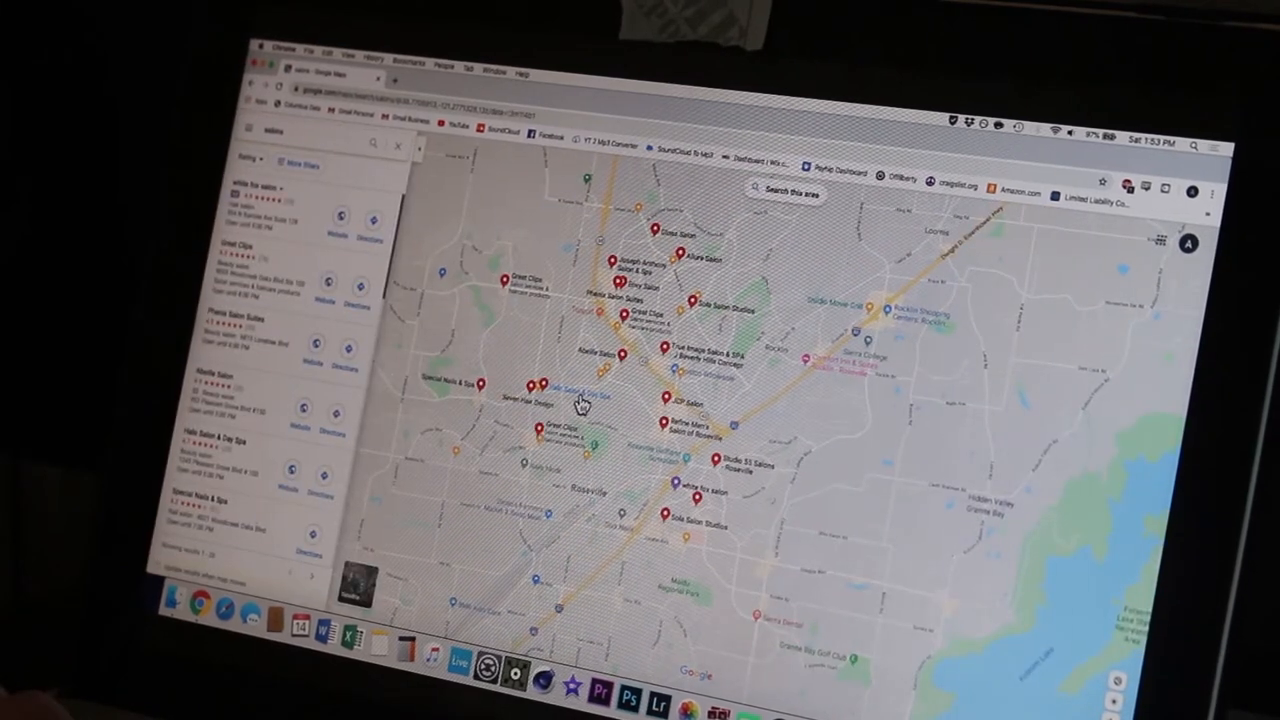
click(548, 382)
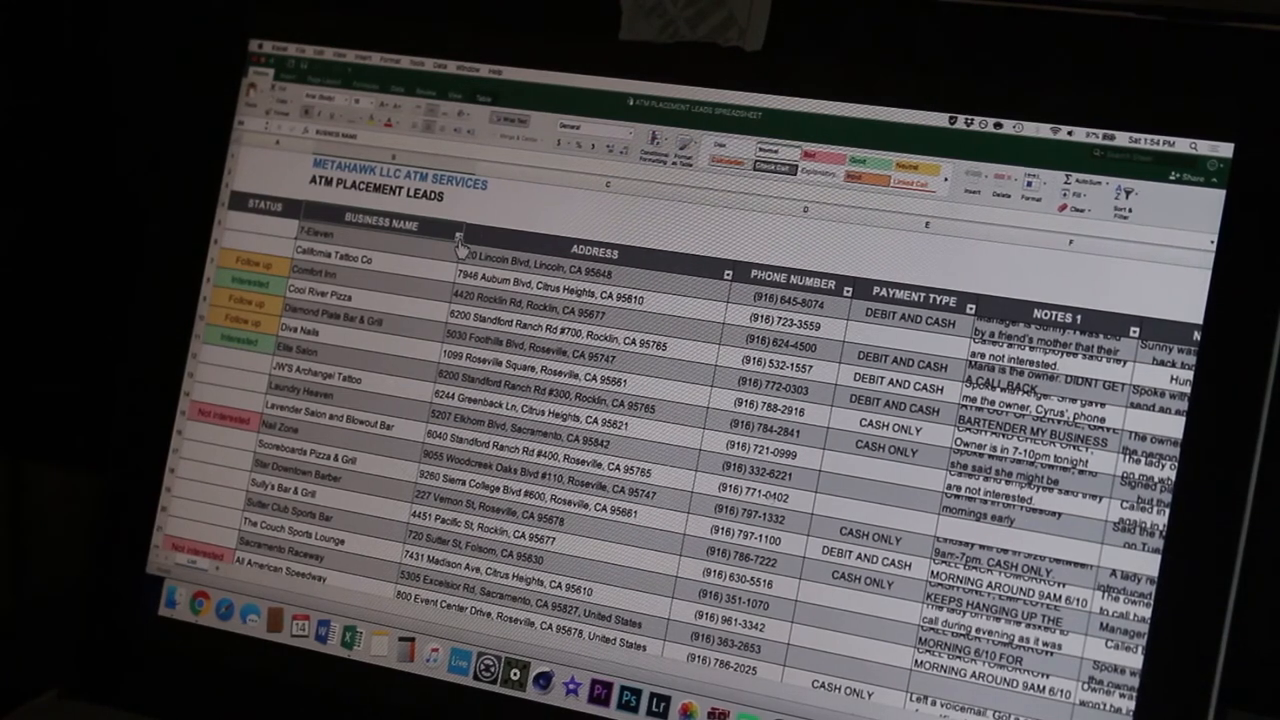
click(461, 233)
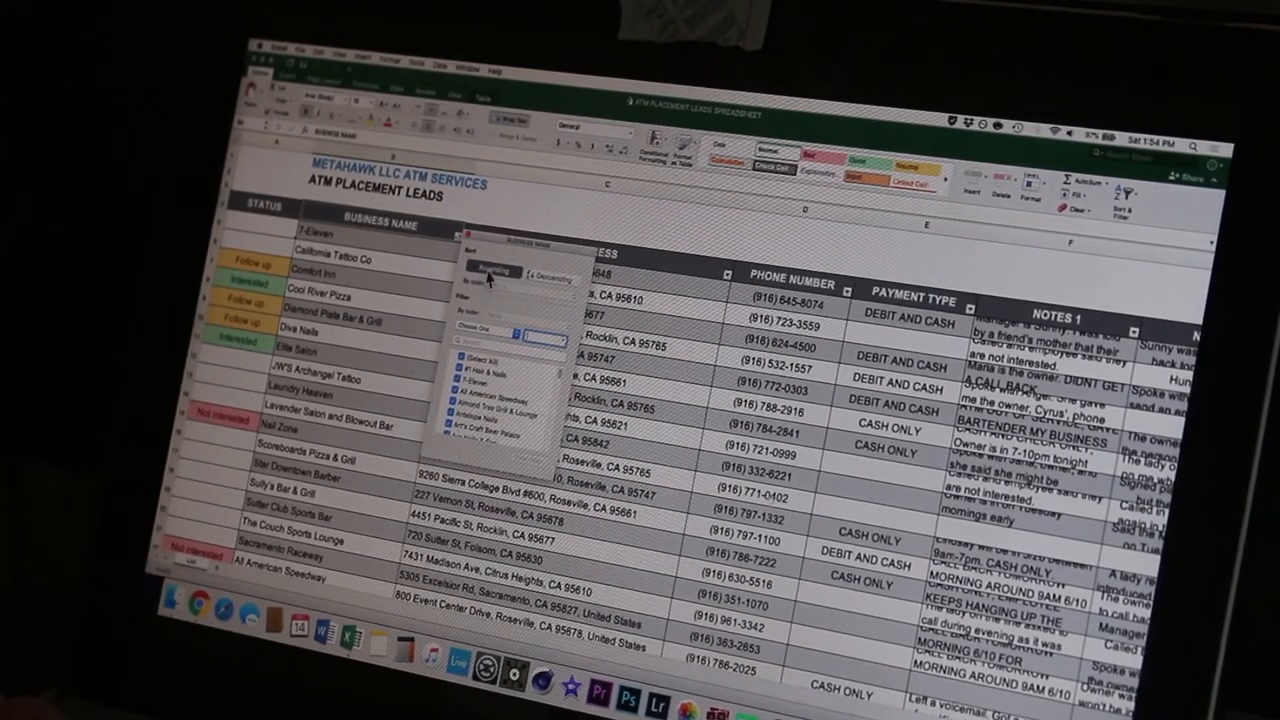
click(490, 270)
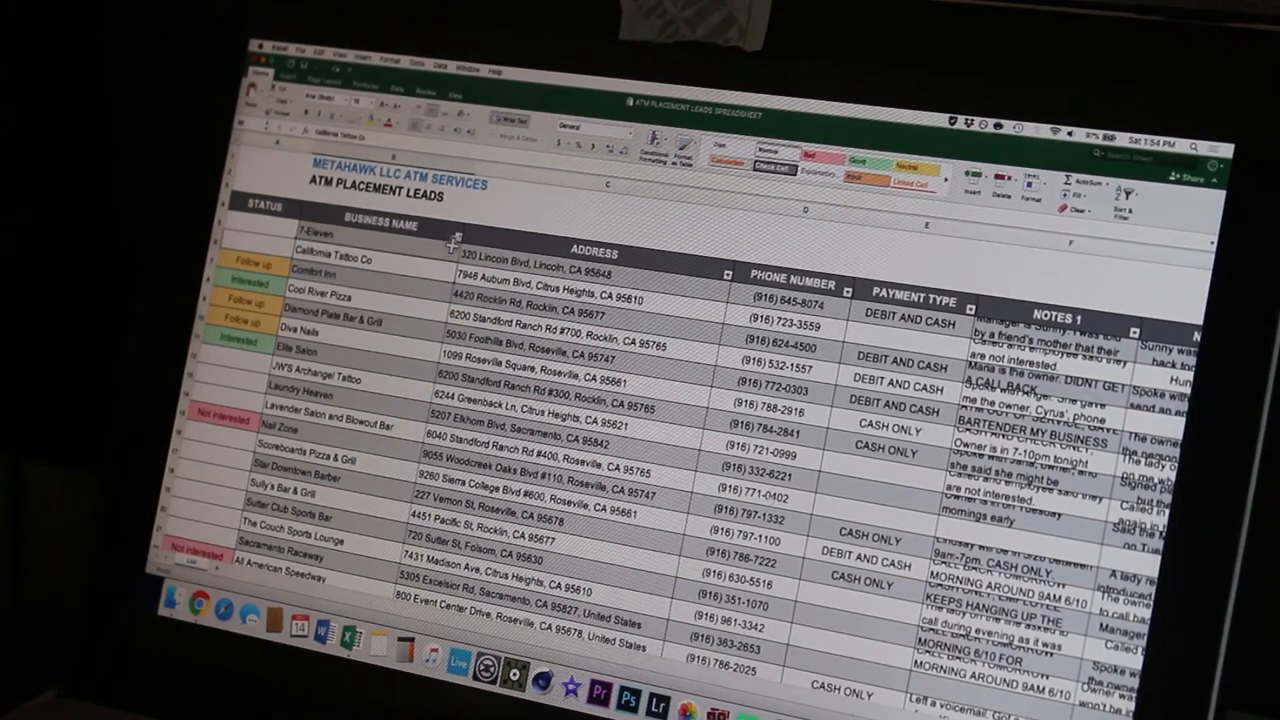
click(461, 240)
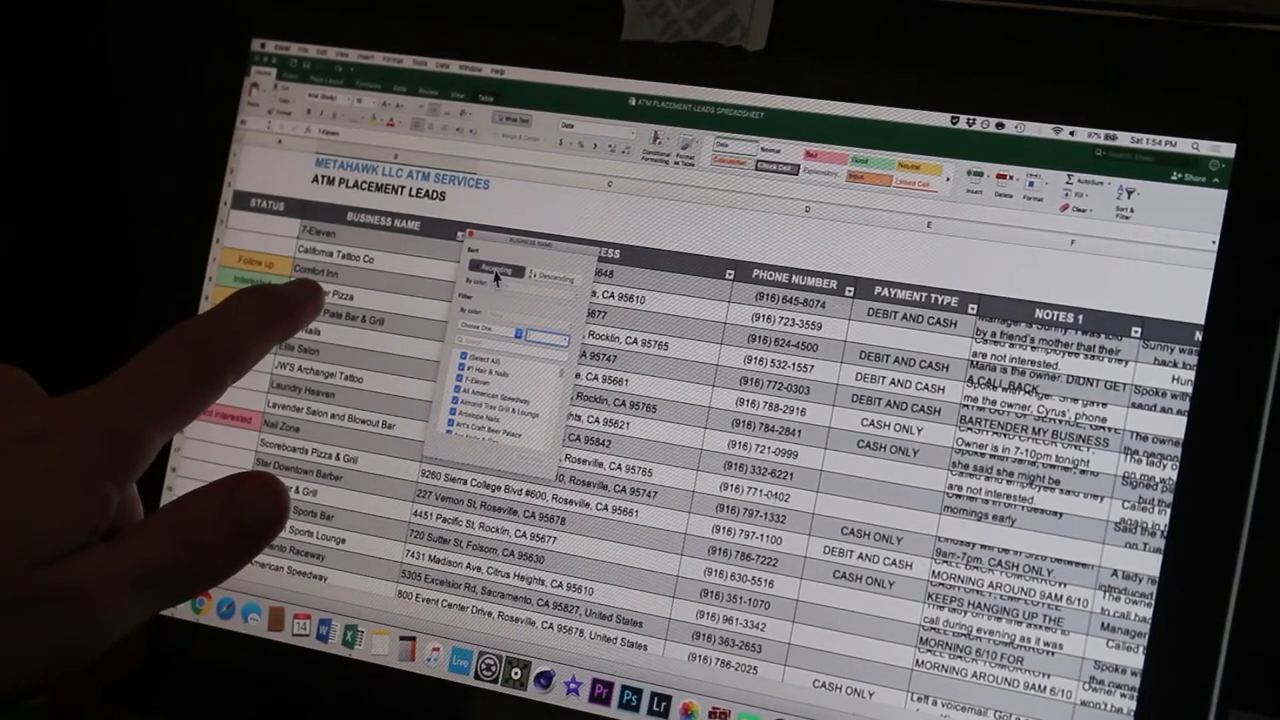
click(497, 273)
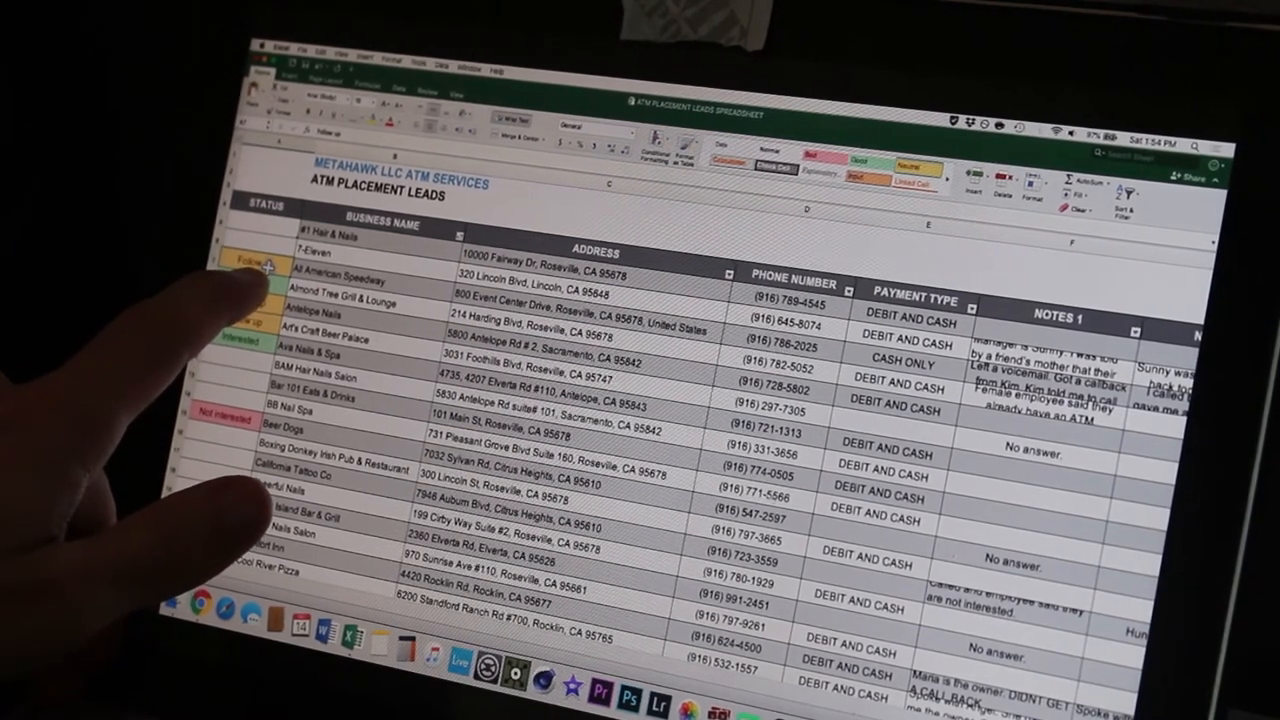
scroll(up, 3)
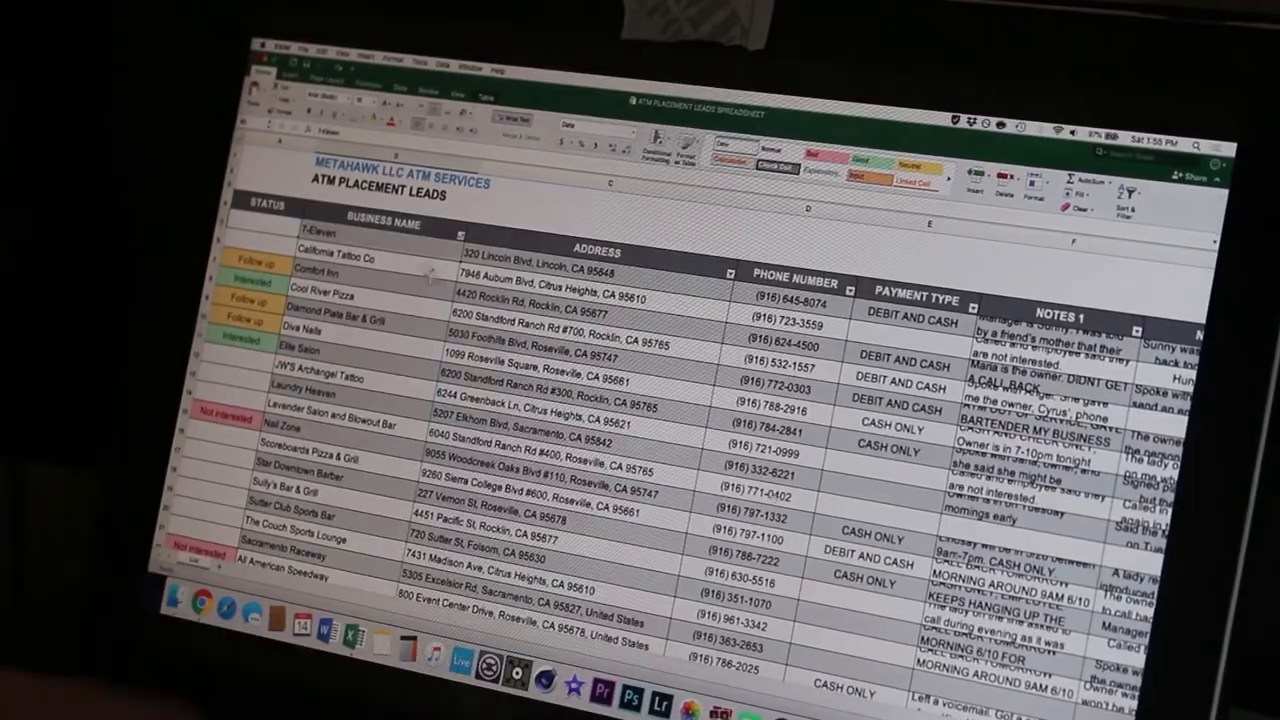
Scroll to the empty rows after the ConvenienceATMs lead and type 'Halo Salon & Day Spa'
scroll(down, 3)
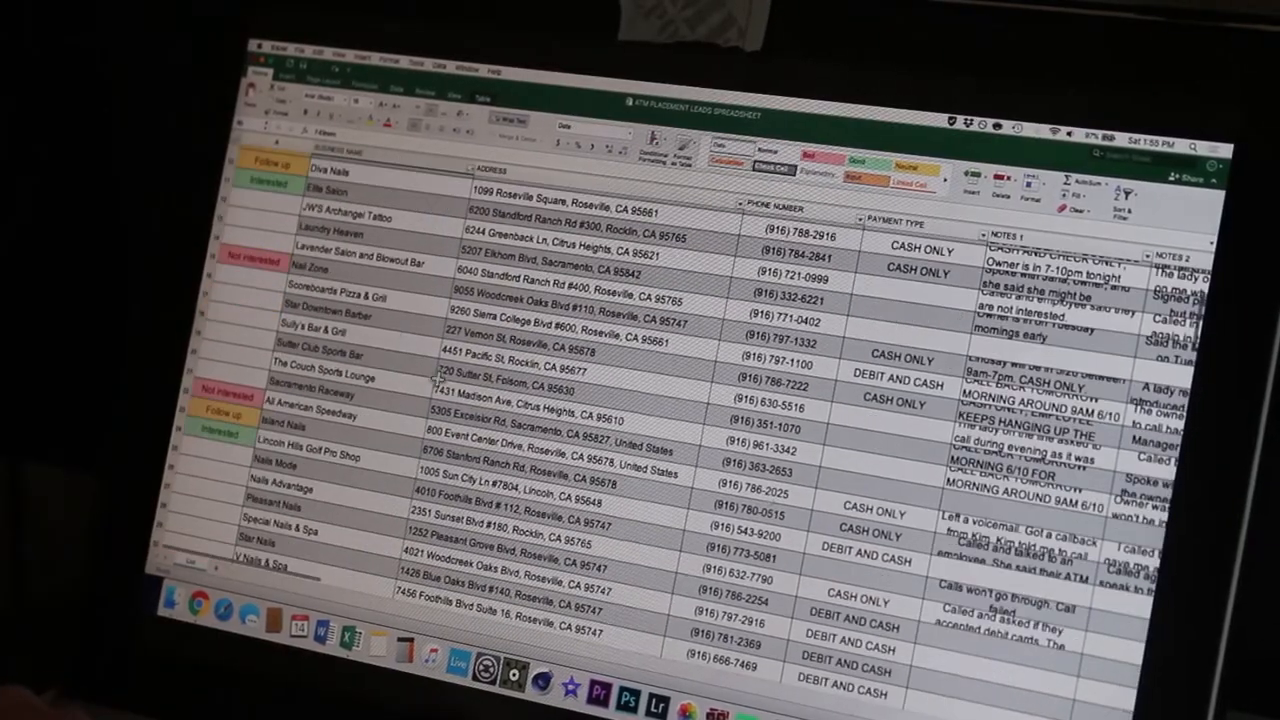
scroll(down, 3)
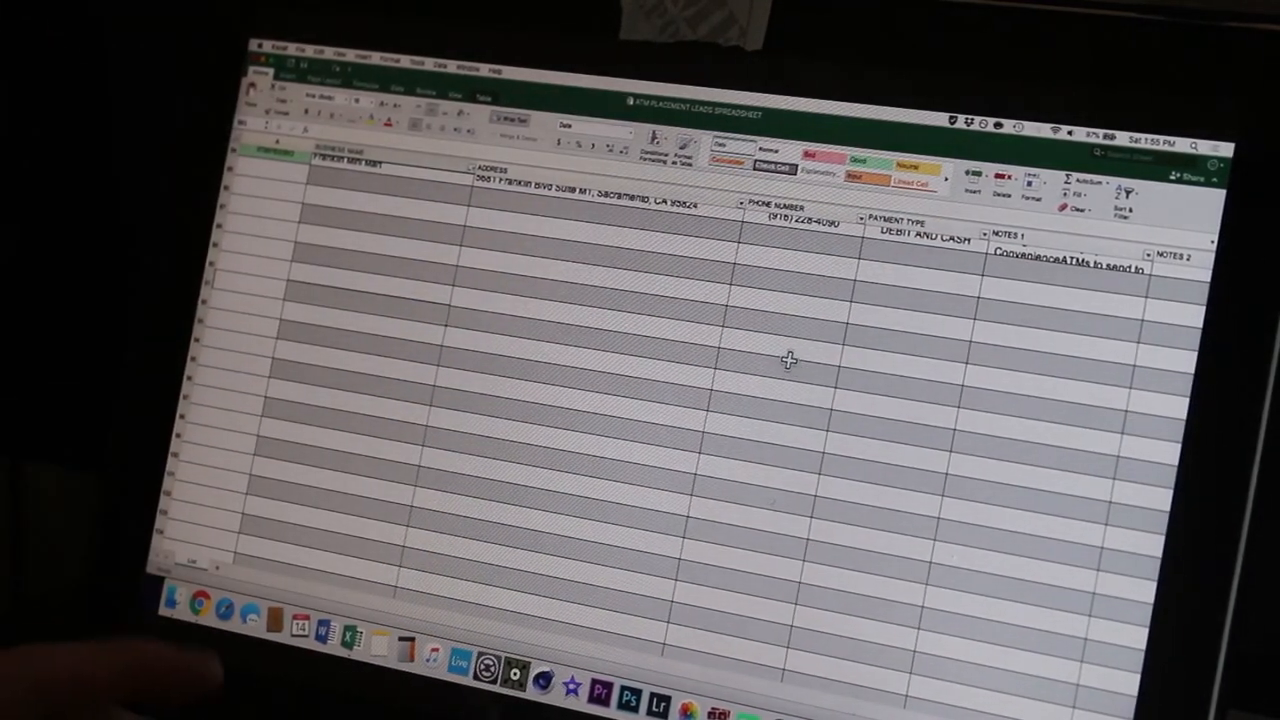
scroll(down, 3)
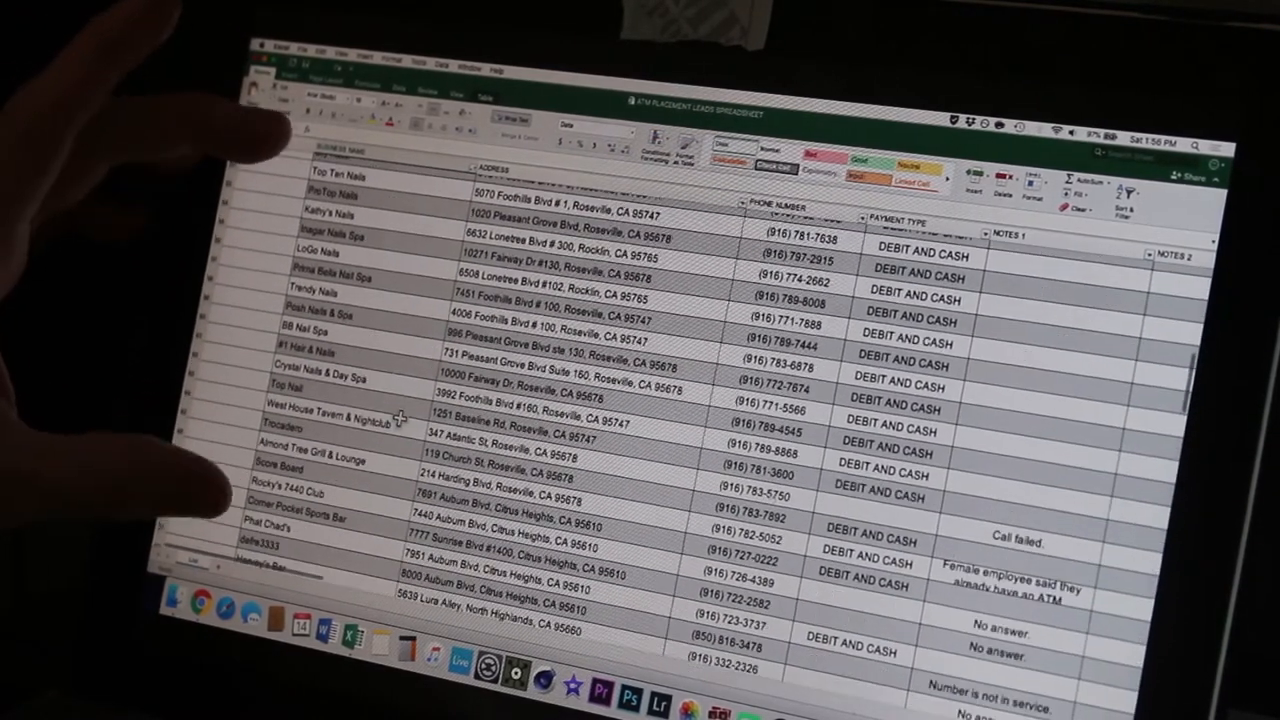
scroll(up, 3)
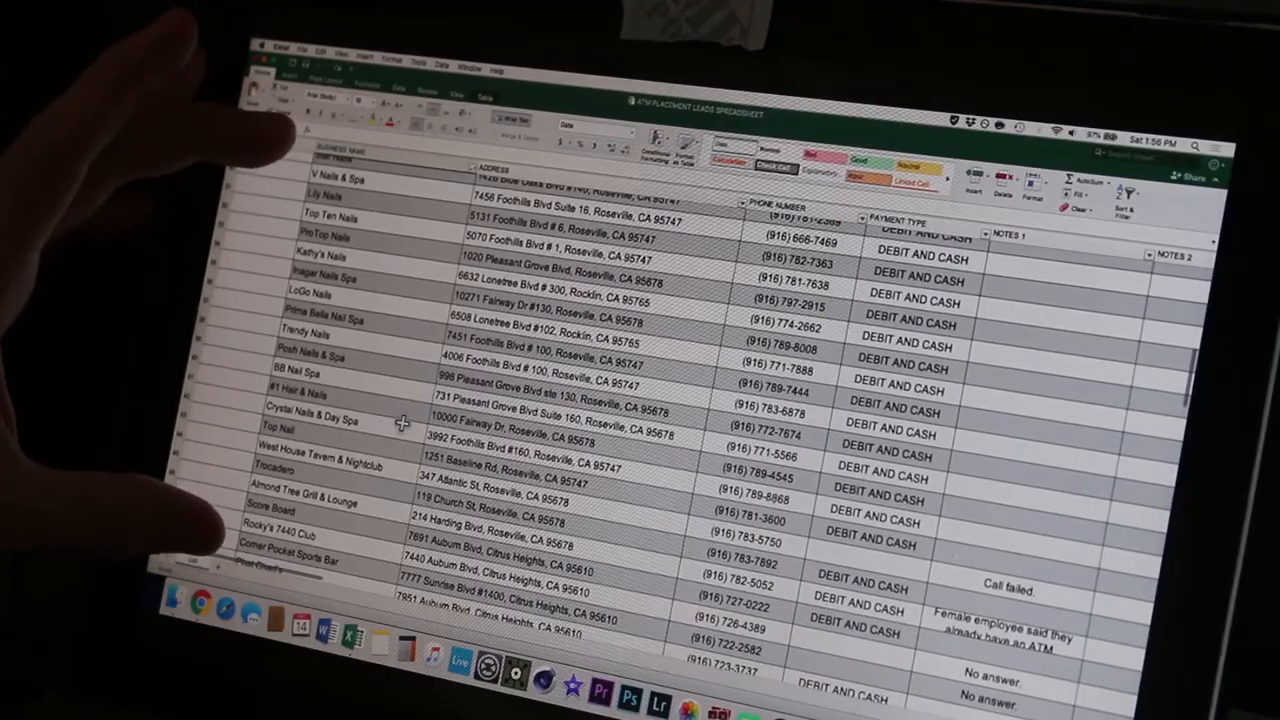
scroll(down, 3)
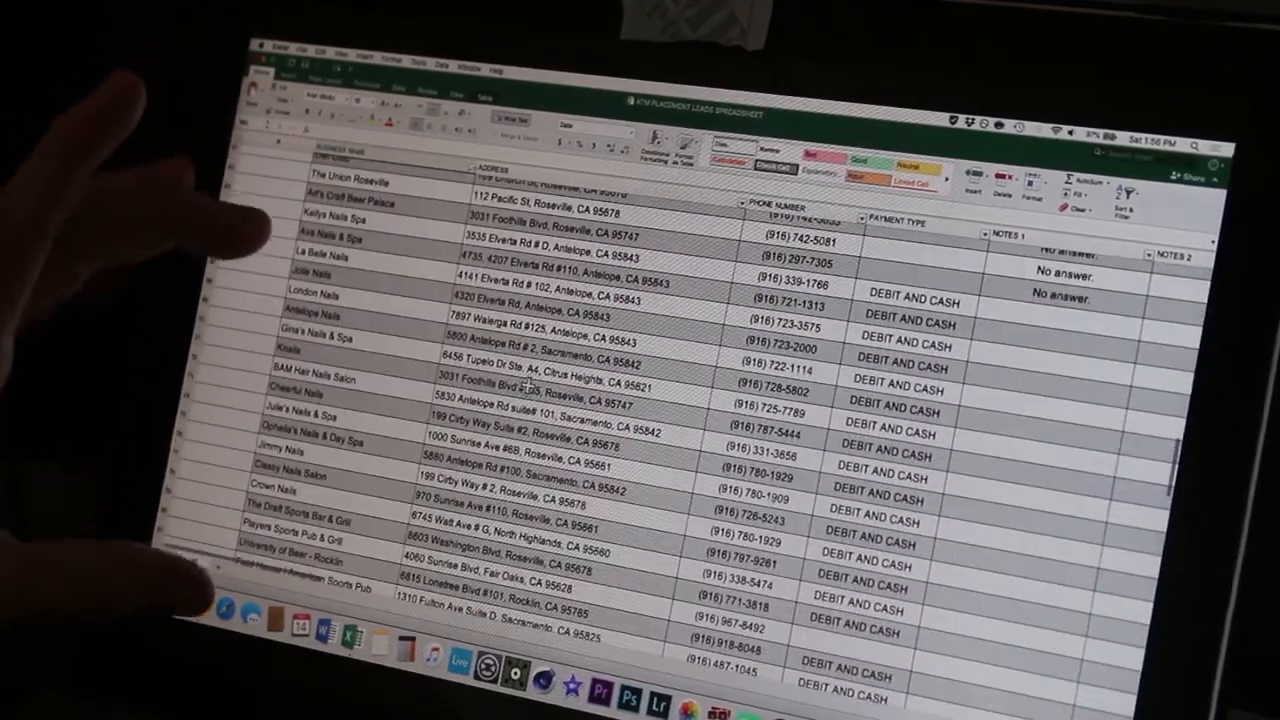
scroll(up, 3)
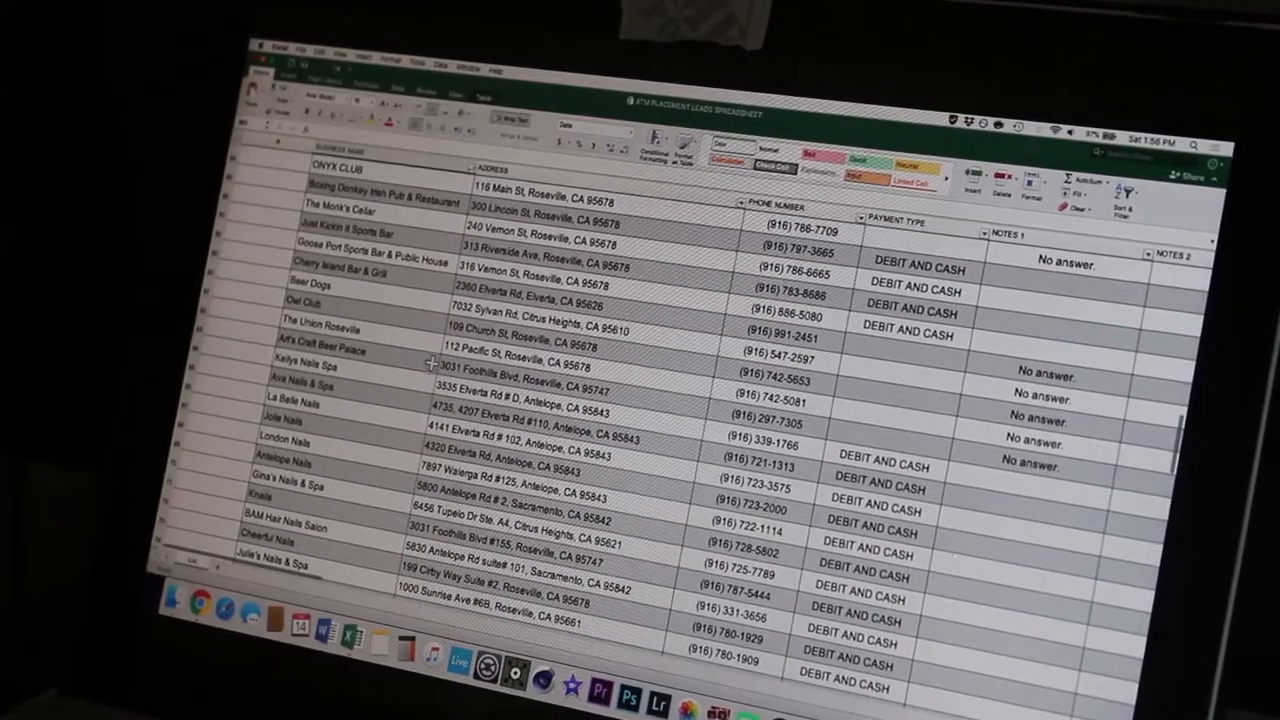
scroll(up, 3)
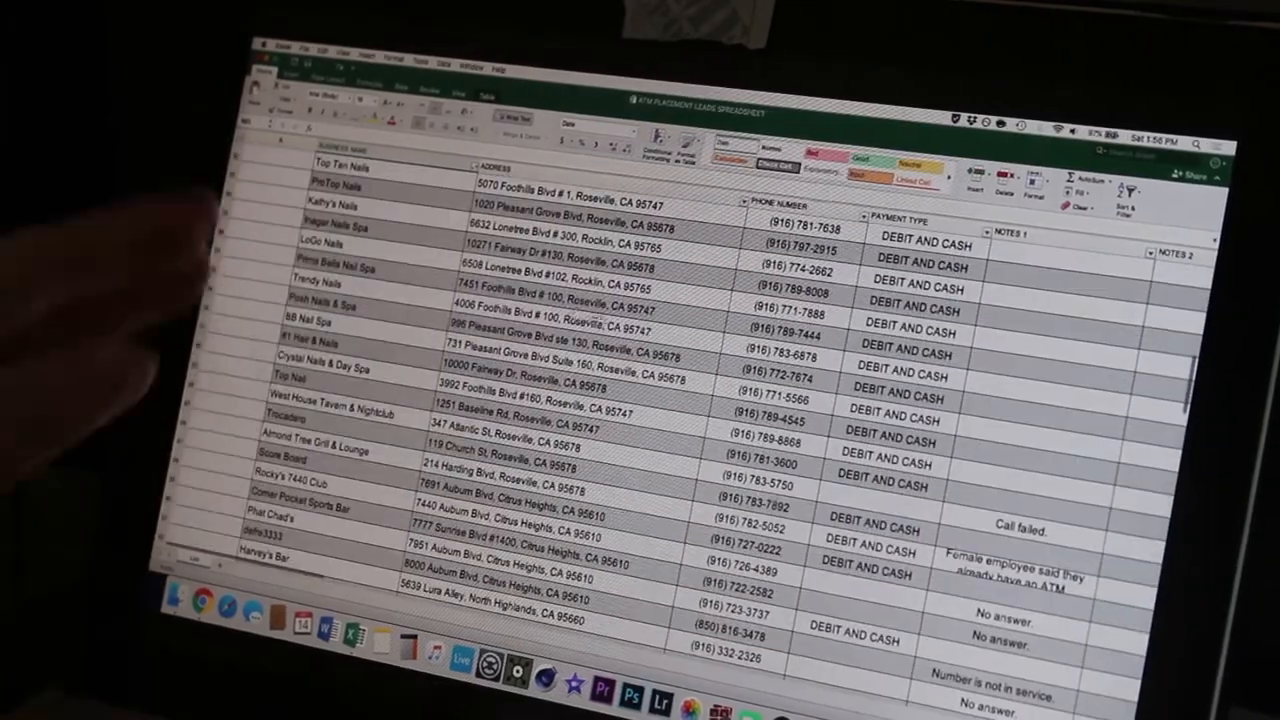
scroll(up, 3)
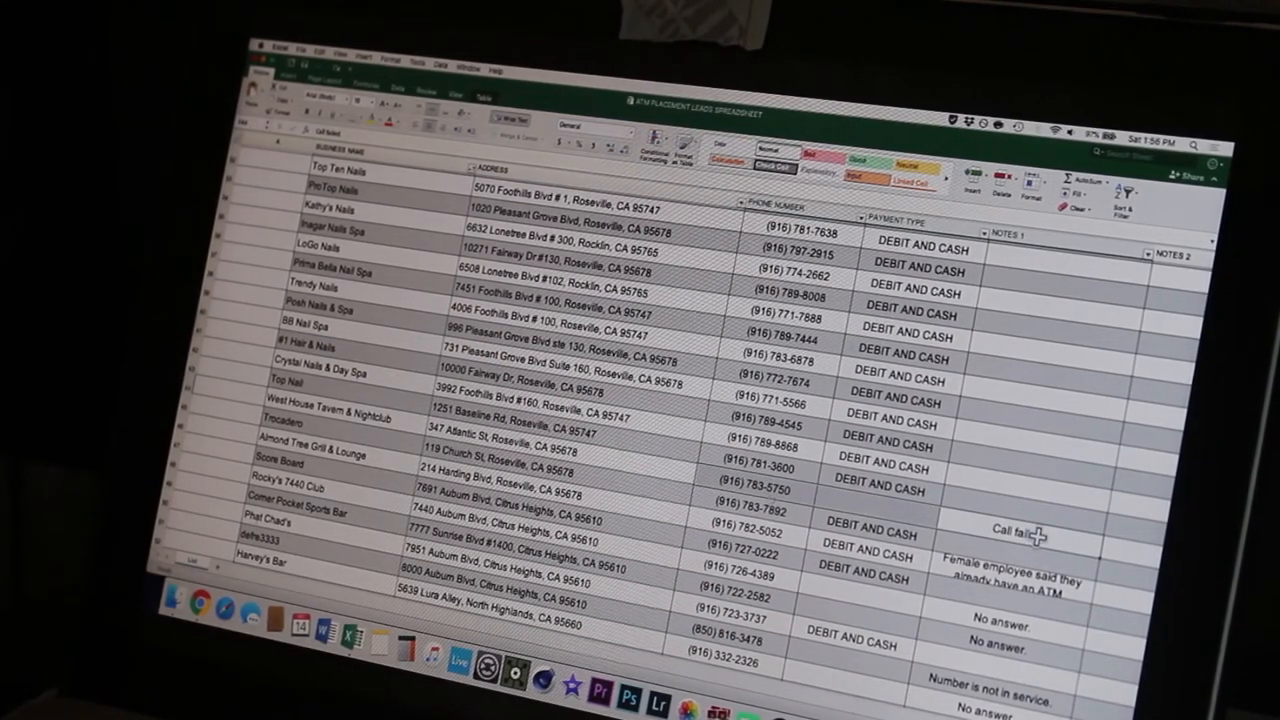
scroll(down, 3)
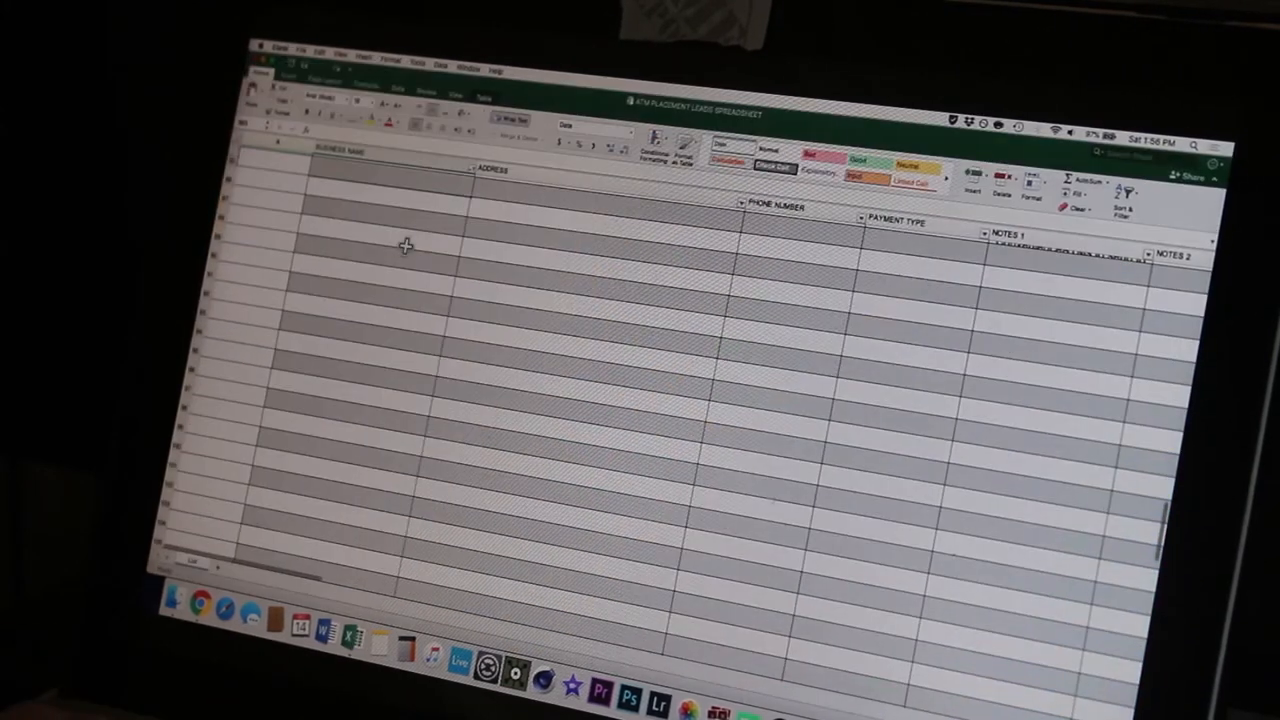
text(Halo Salon & Day Spa)
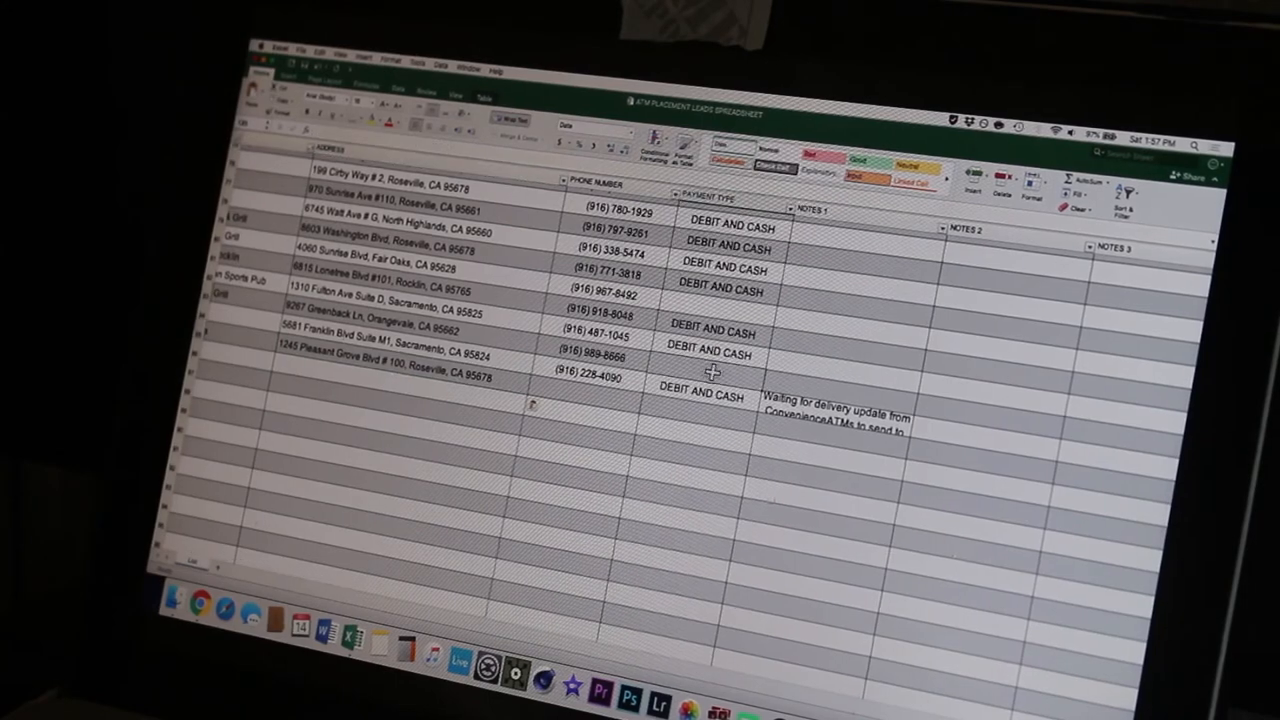
Scroll left and down to show Halo Salon & Day Spa ending the leads list
scroll(left, 3)
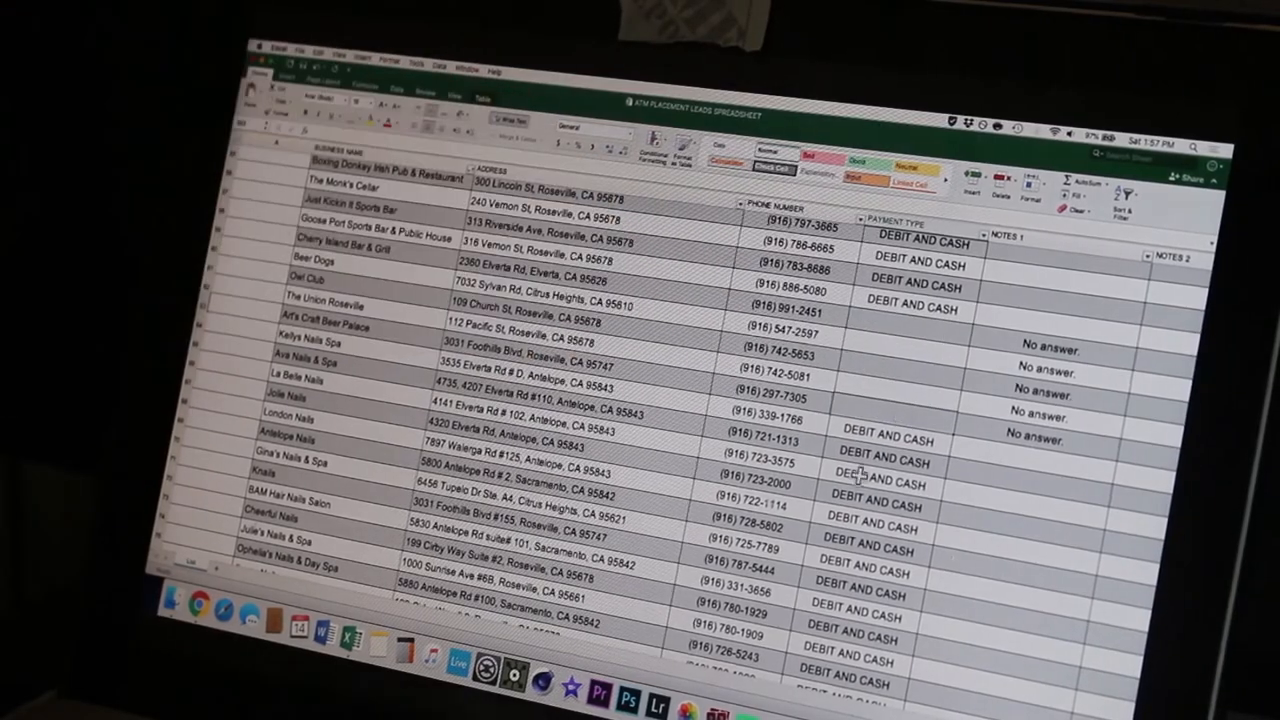
scroll(down, 3)
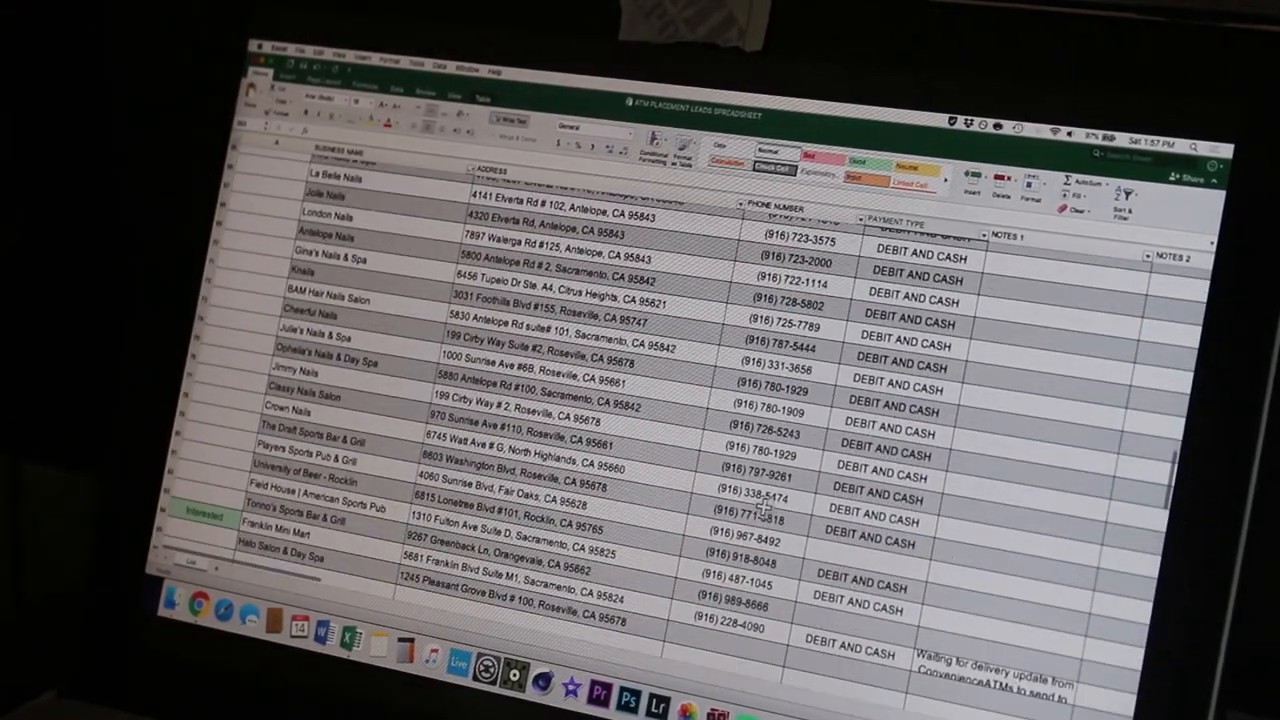
scroll(down, 3)
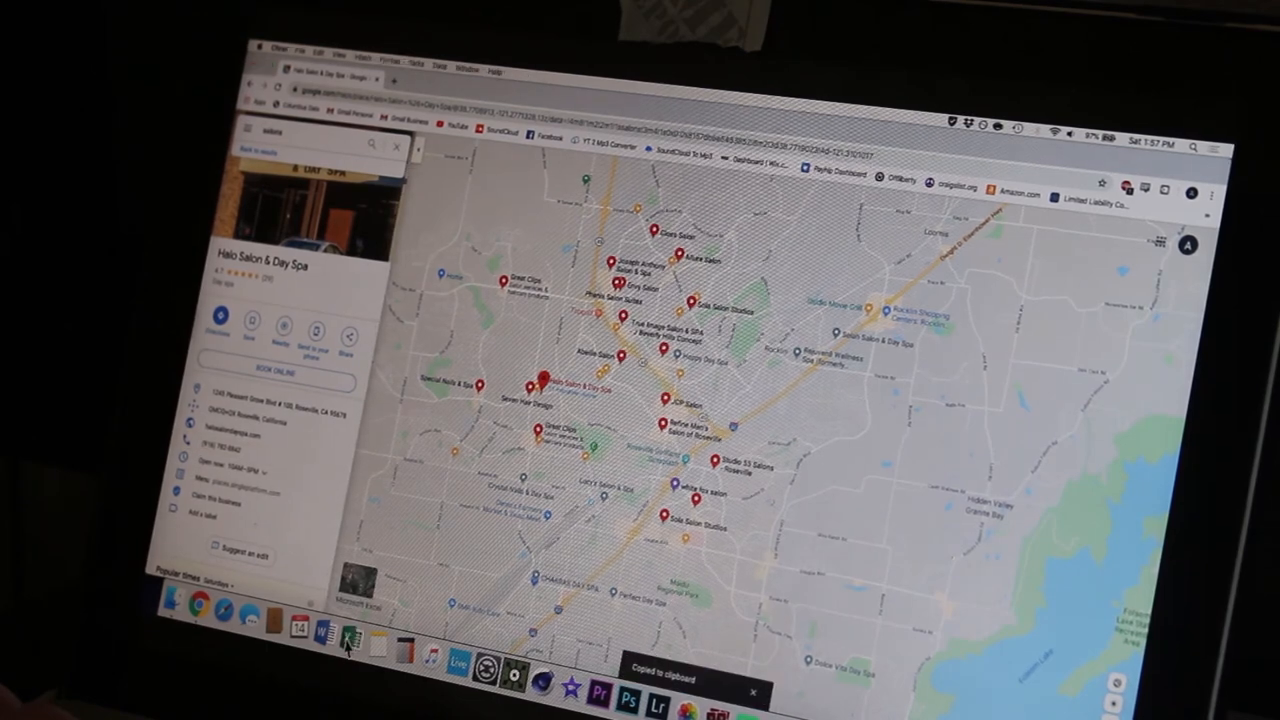
click(349, 635)
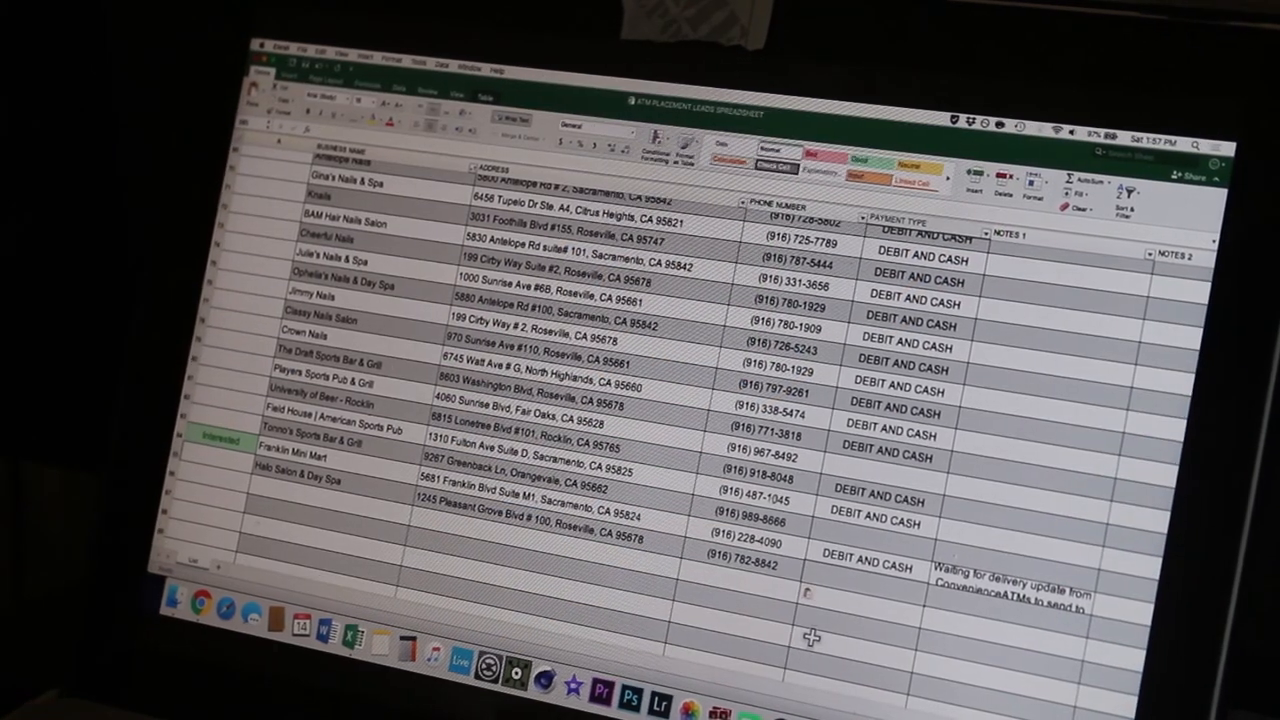